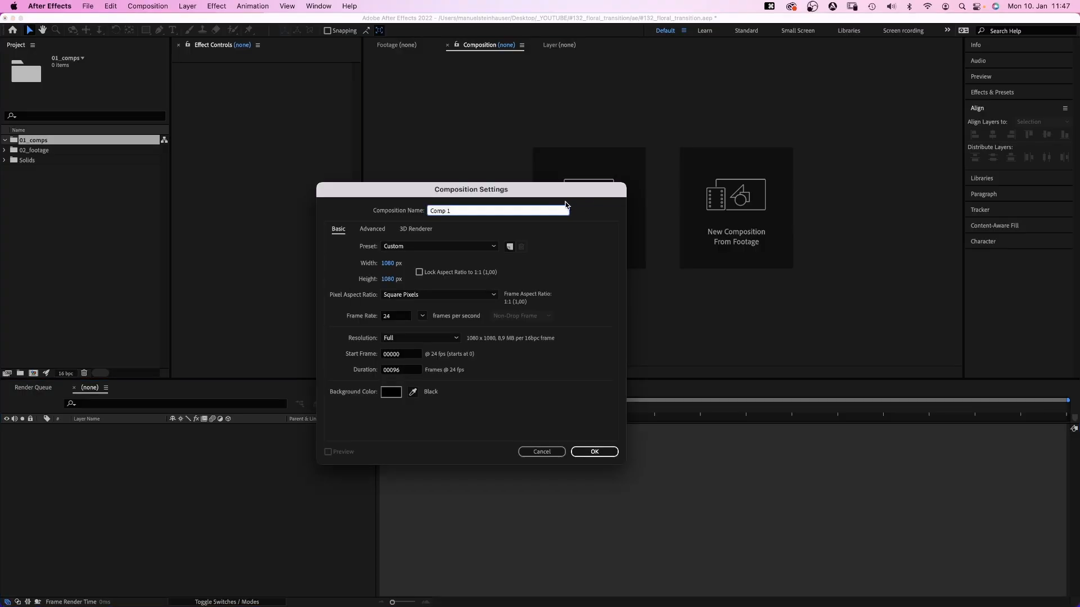
- Create a 1080×1080 composition named leaf_1 for the leaf shape
text(leaf_1)
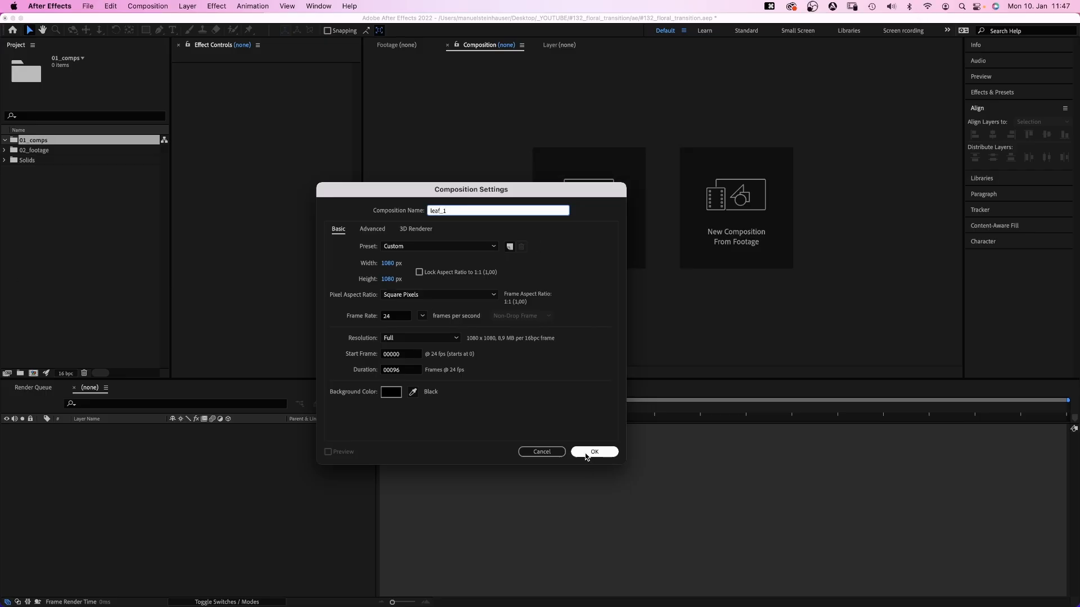
click(594, 452)
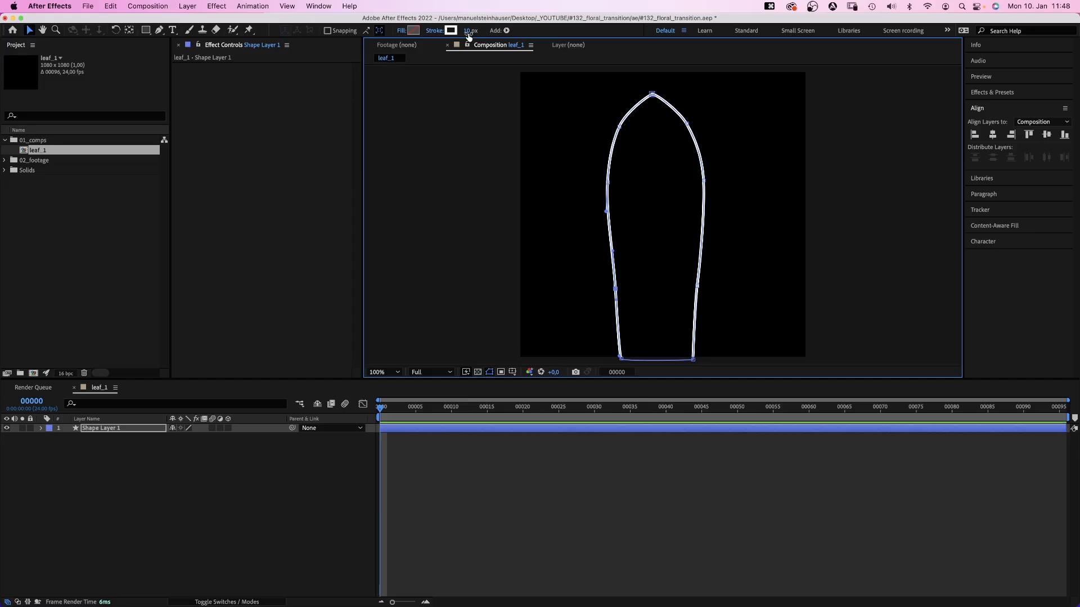
- Give the leaf shape no stroke and a teal-to-dark-blue linear gradient fill
click(449, 30)
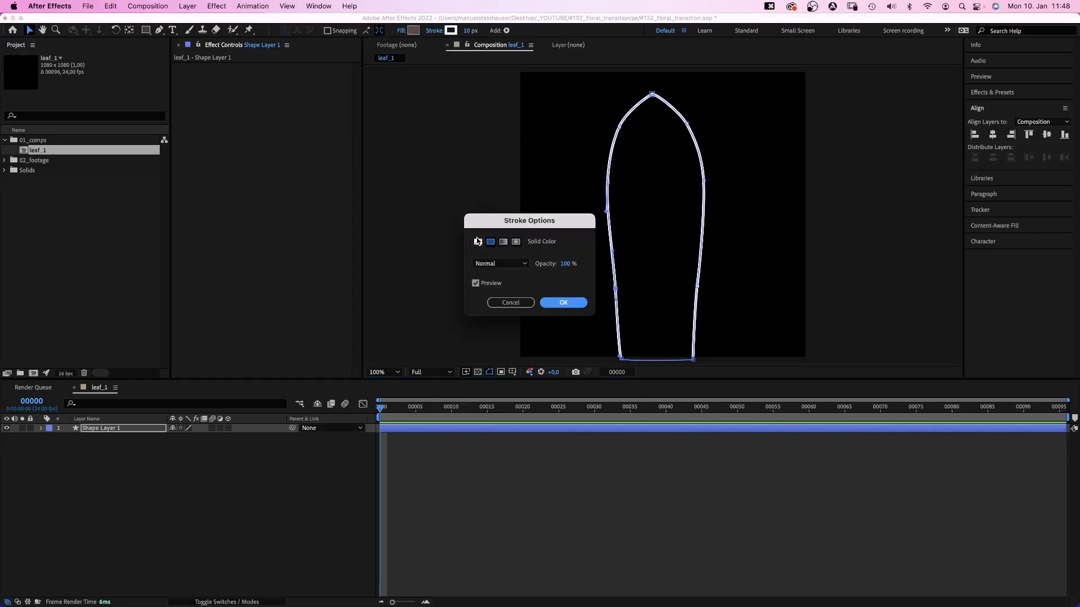
click(562, 302)
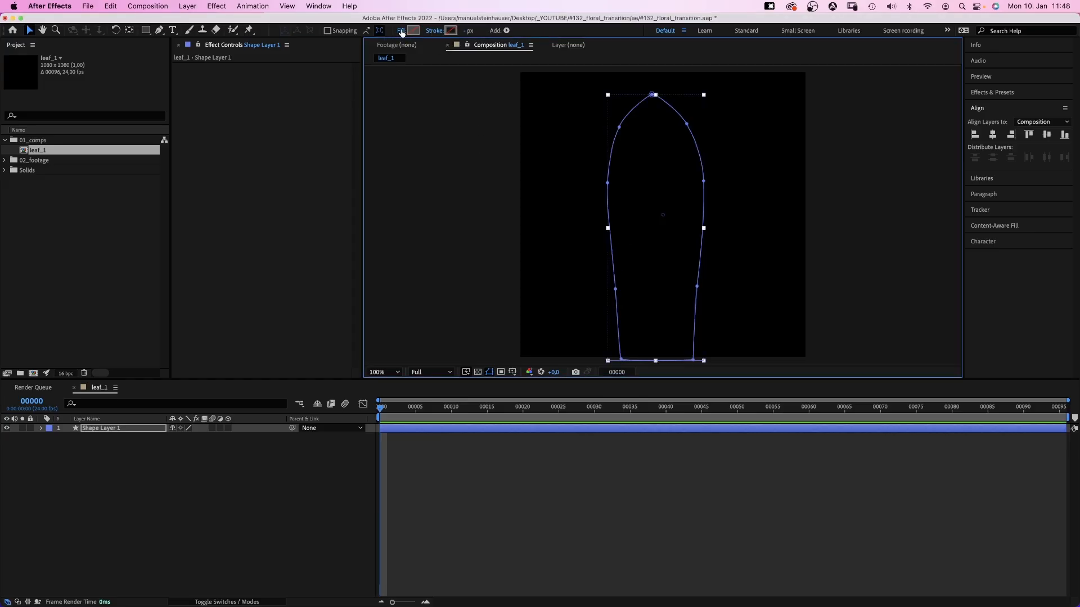
click(402, 31)
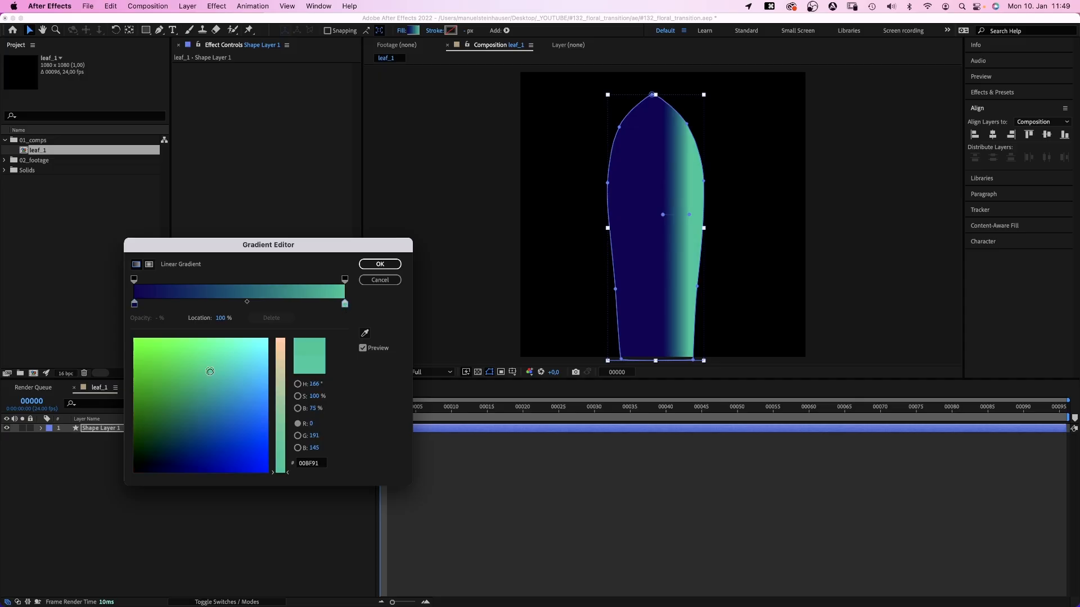
click(379, 263)
text(leaf)
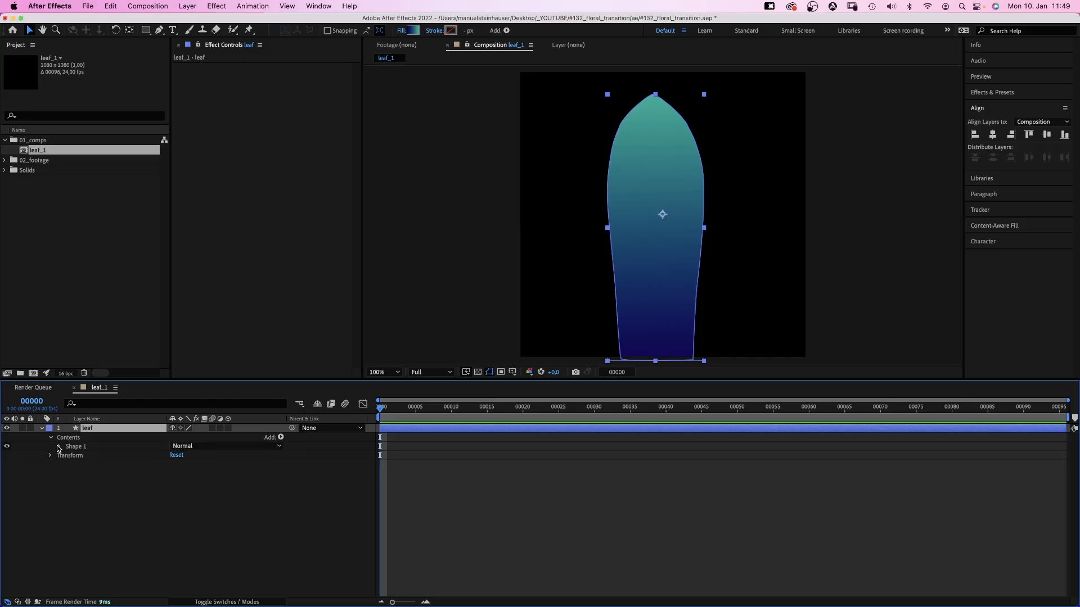
- Duplicate the leaf shape group and give the copy no fill and a solid 2 px stroke
key(cmd+d)
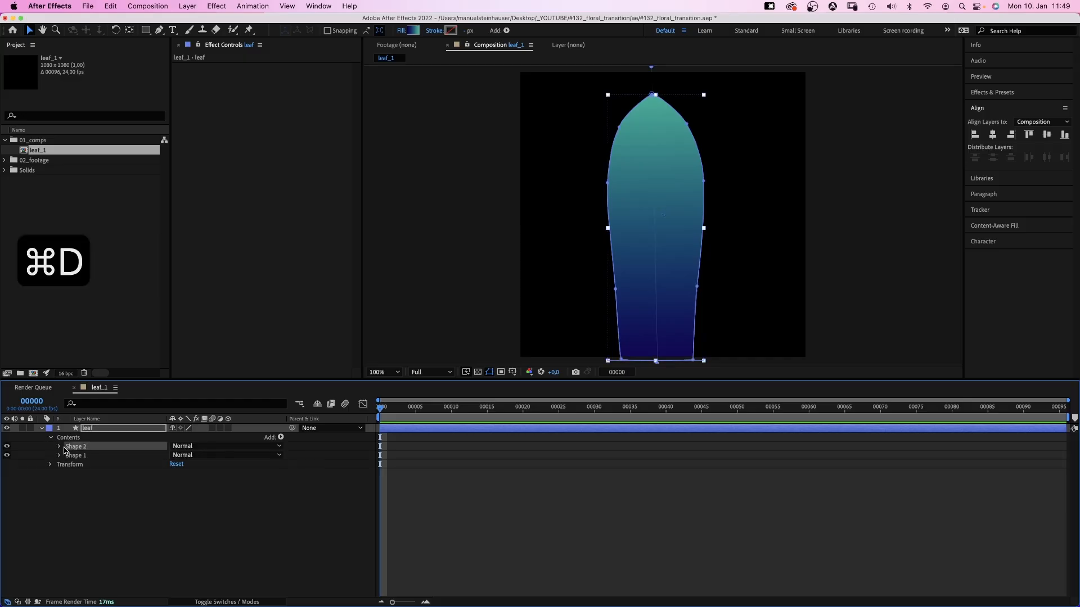
click(402, 30)
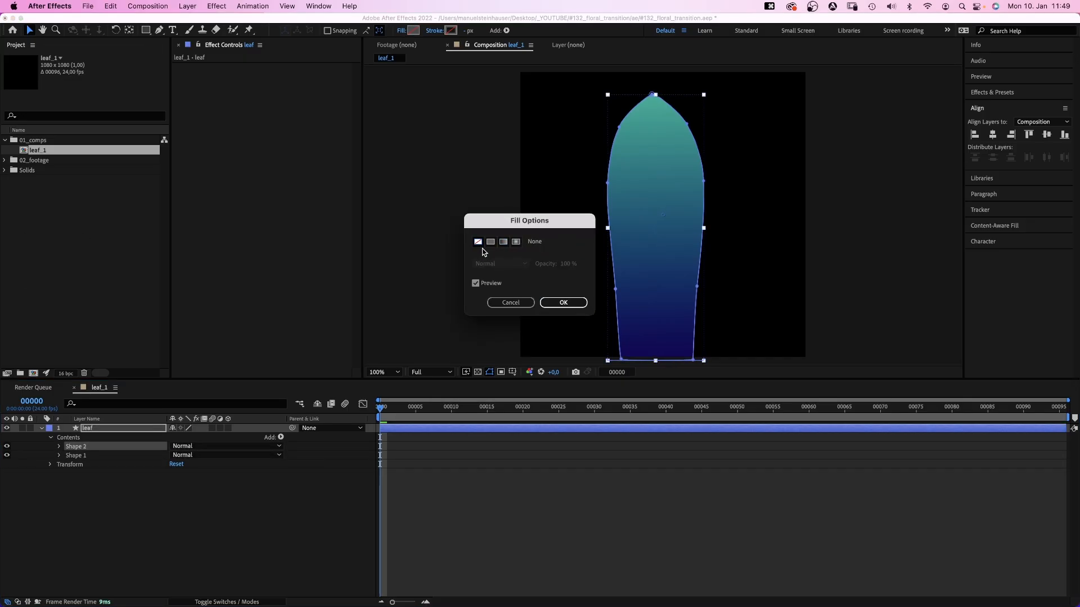
click(434, 31)
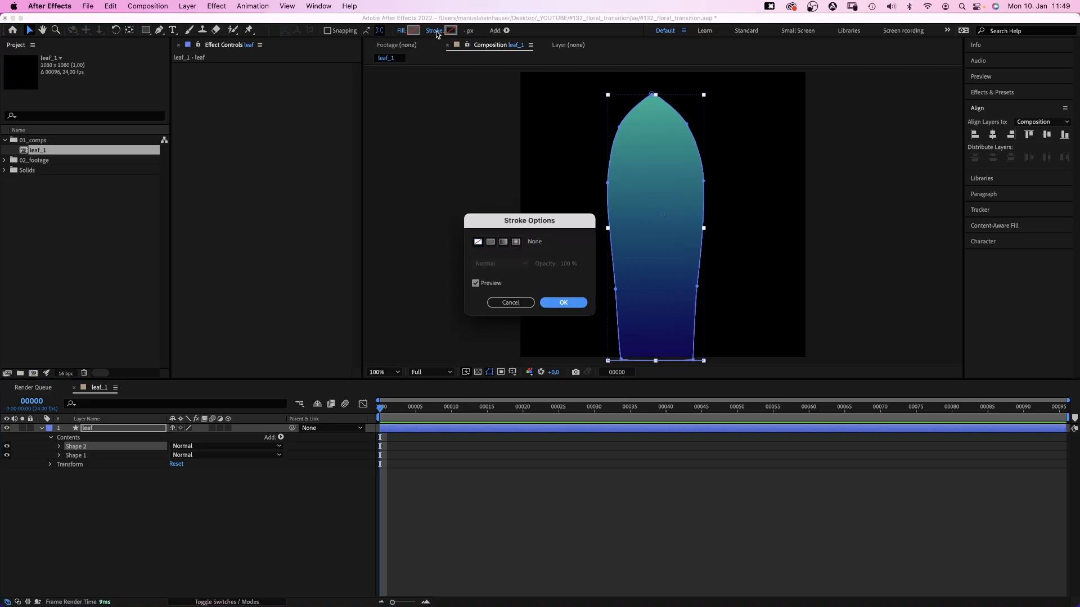
click(562, 302)
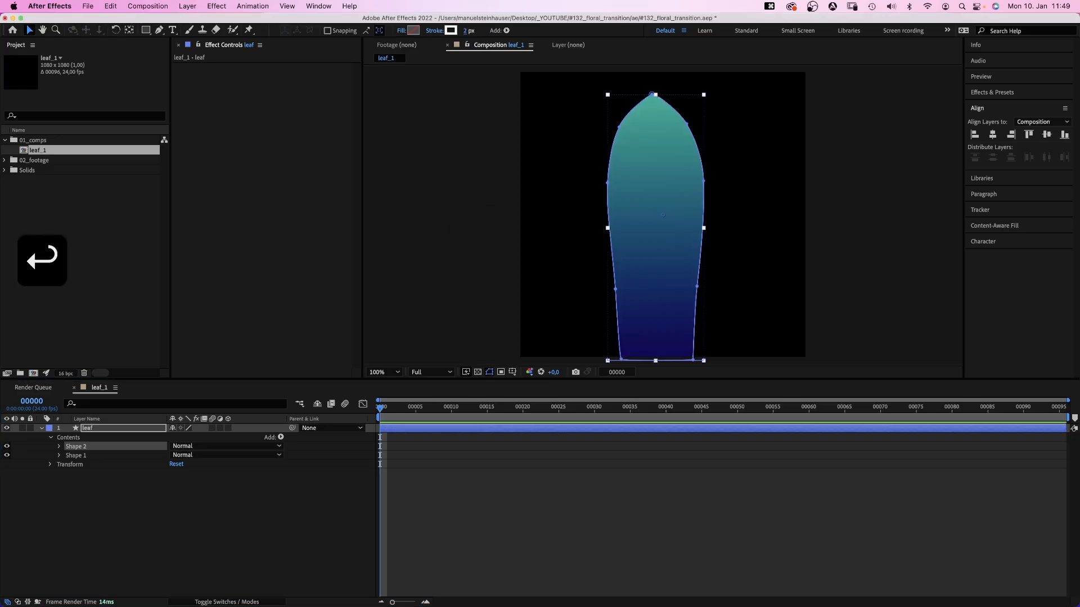
- Expand the copied Shape 2 group to reveal its contents and transform properties
click(60, 456)
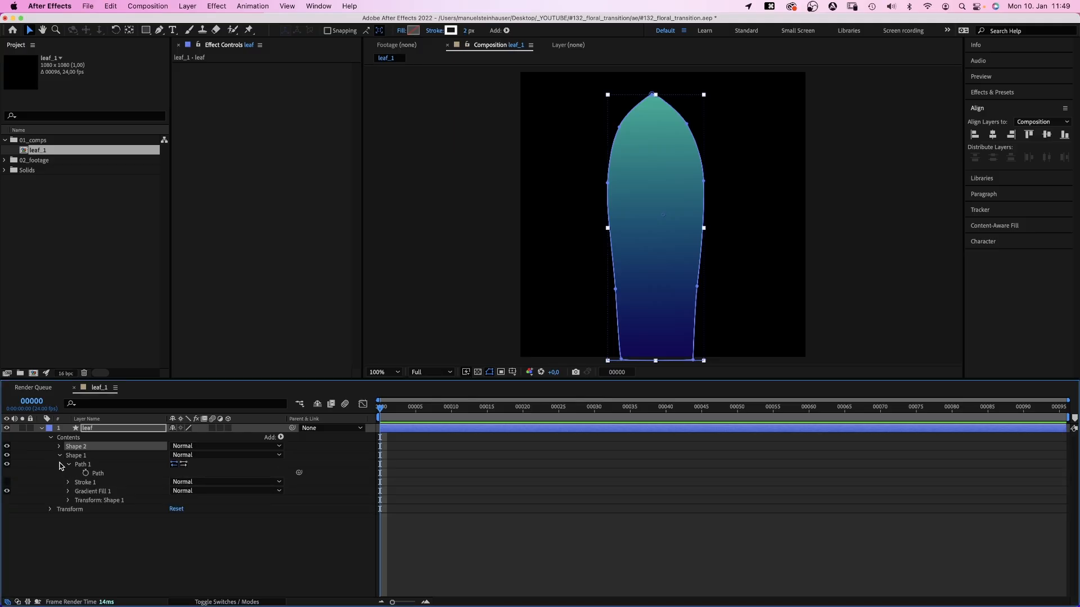
click(59, 446)
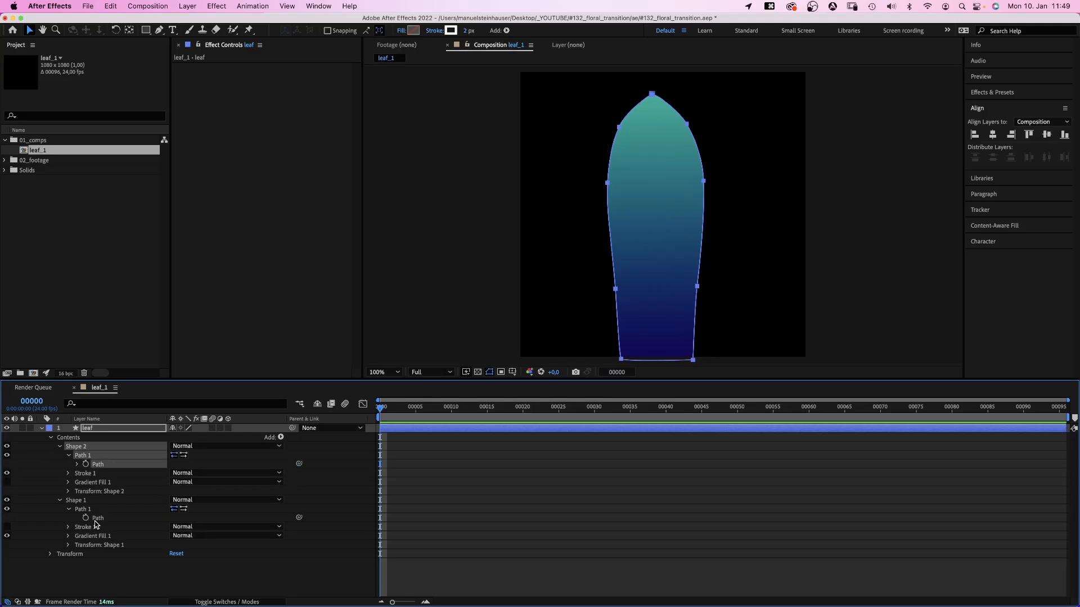
click(59, 447)
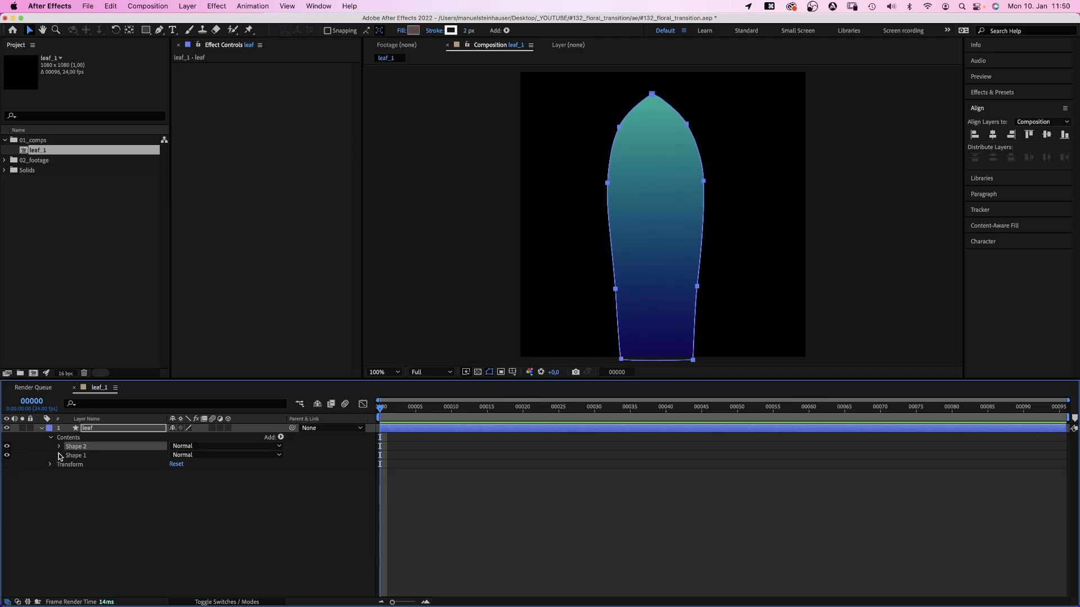
click(60, 446)
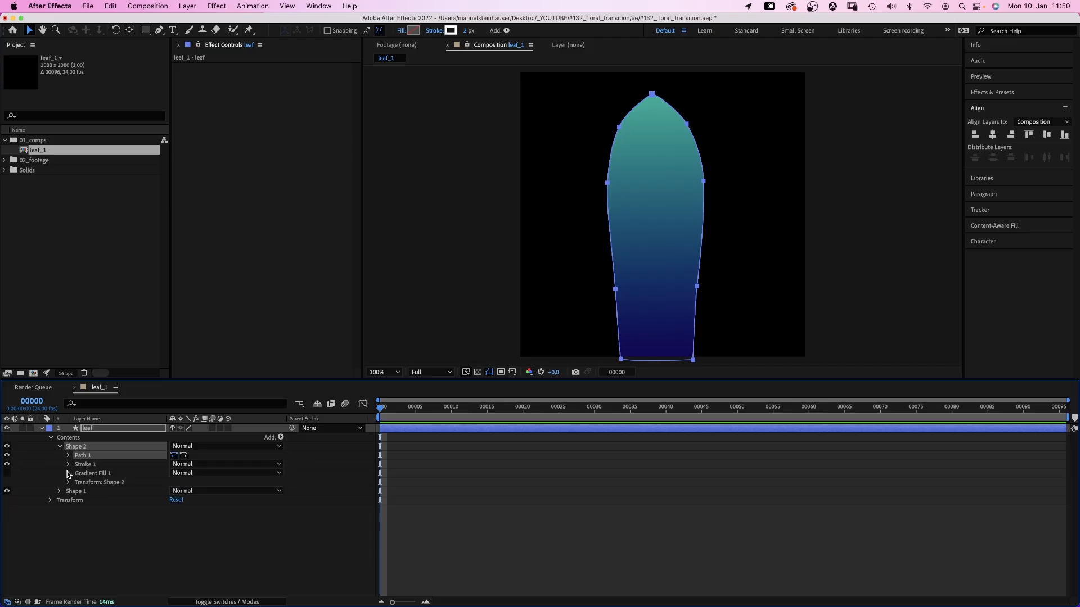
click(68, 482)
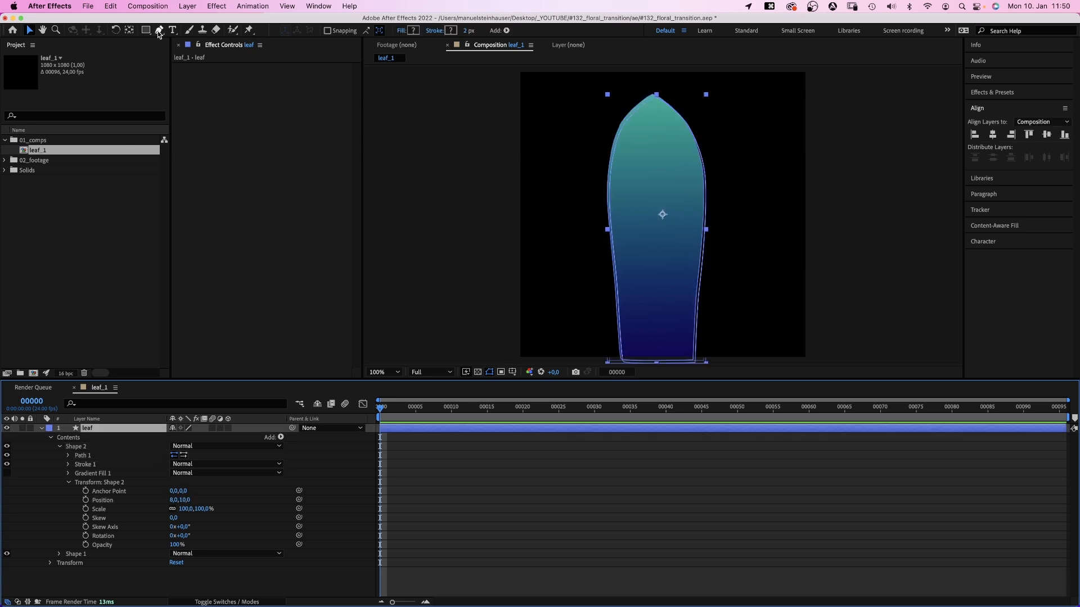
- Draw the midrib and angled side veins as thin paths and notch the leaf edge
click(159, 30)
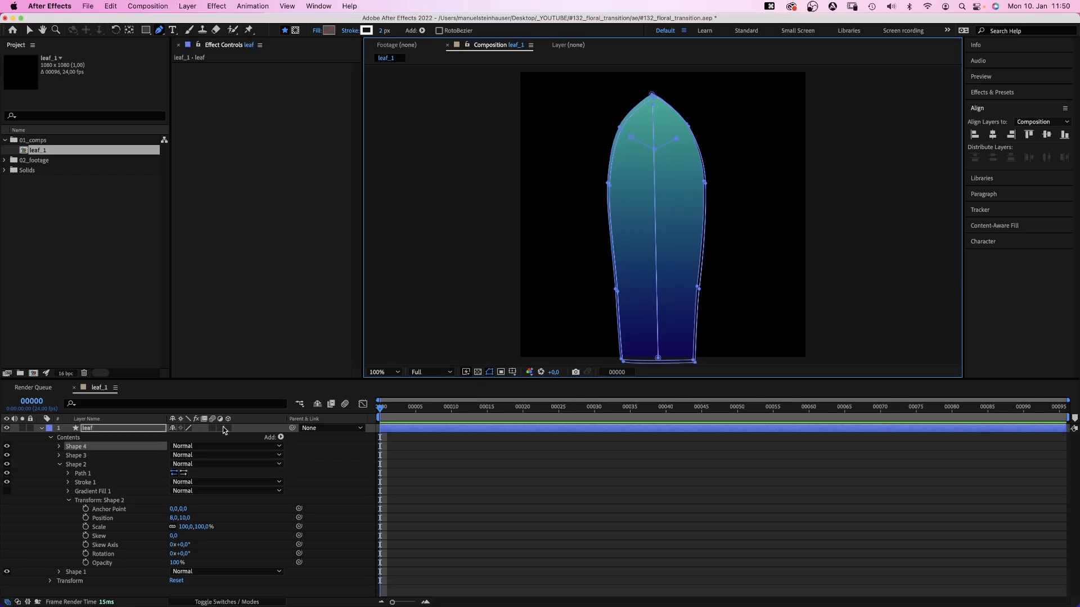
click(651, 207)
text(wave)
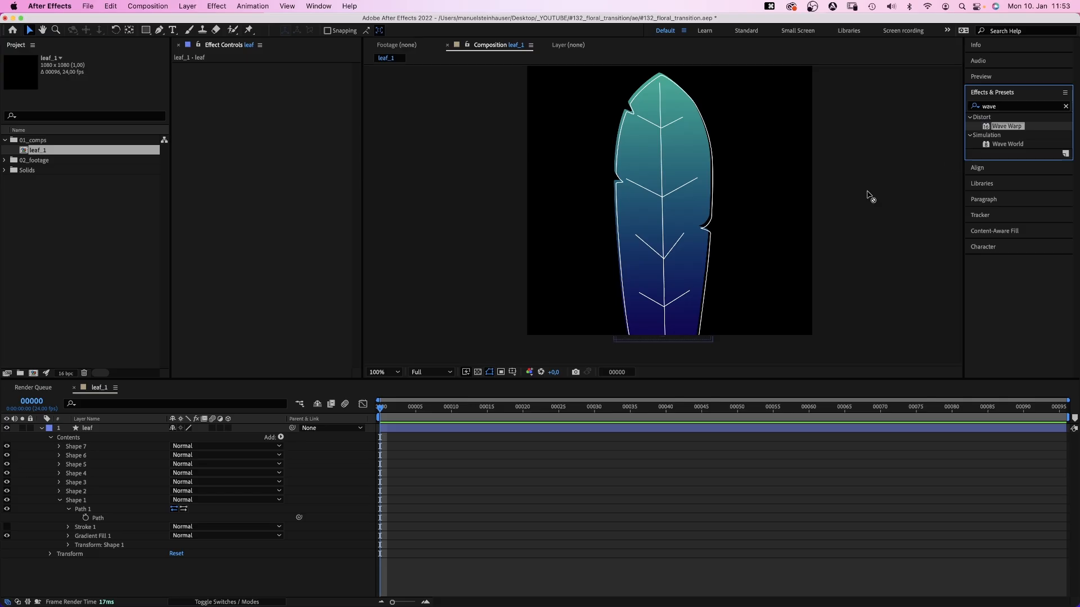
- Apply Wave Warp with wave speed 0 and Noise at 5% to the leaf layer
double_click(1006, 125)
text(0)
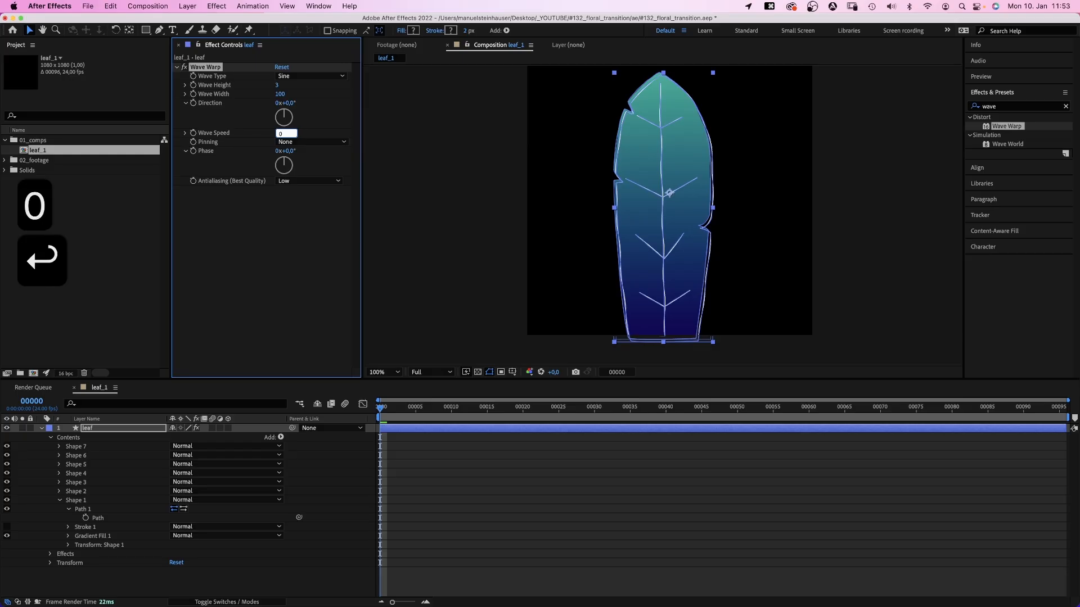
text(noise)
key(Return)
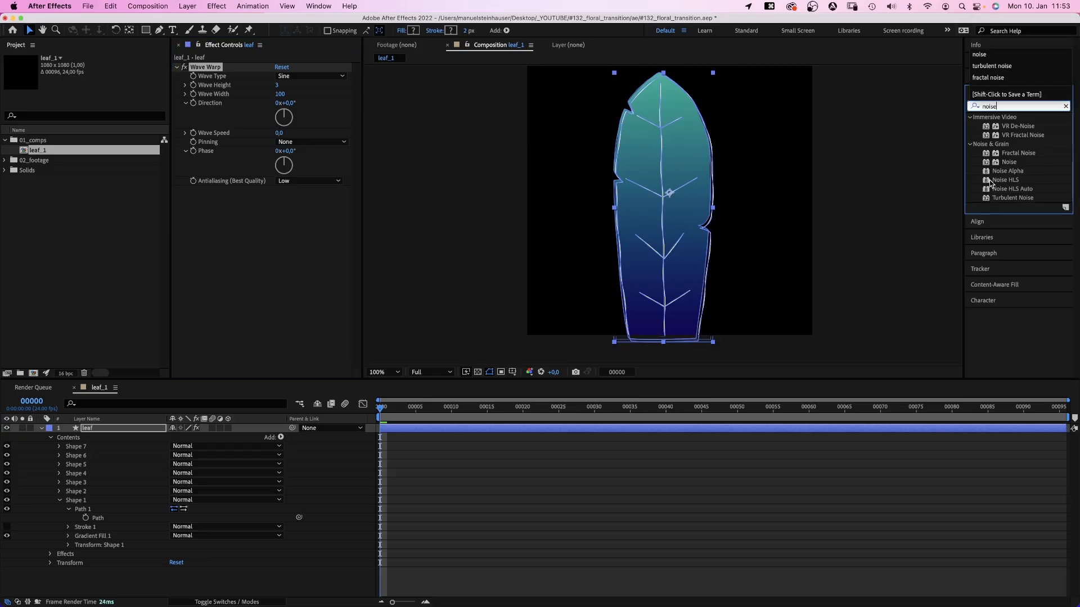
double_click(1008, 160)
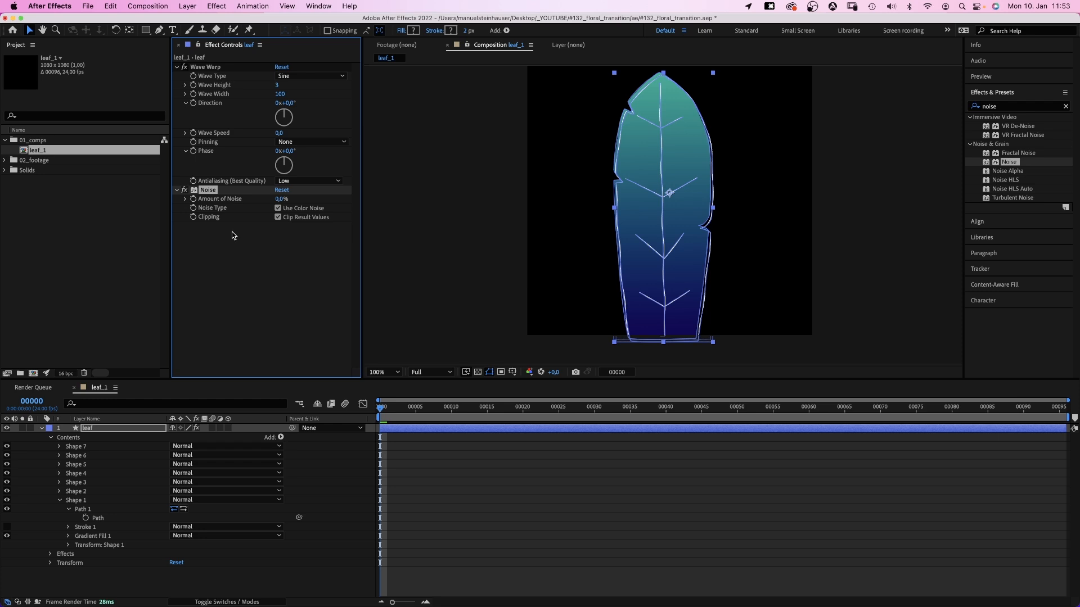
text(5)
text(leaf_2)
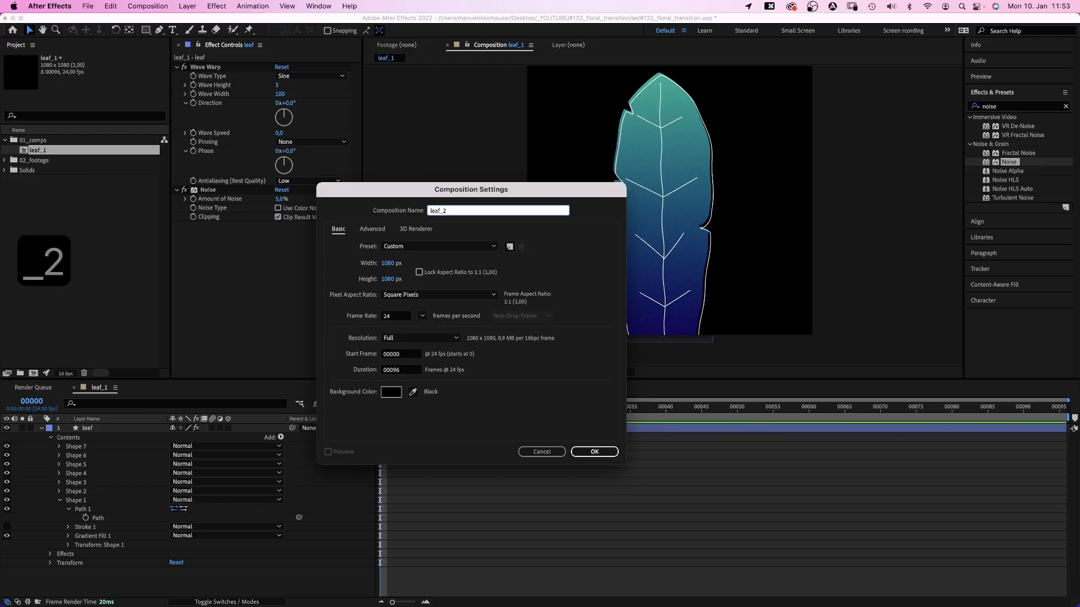
- Create leaf_2 and give its vertical line a blue-to-dark-purple linear gradient stroke
click(593, 452)
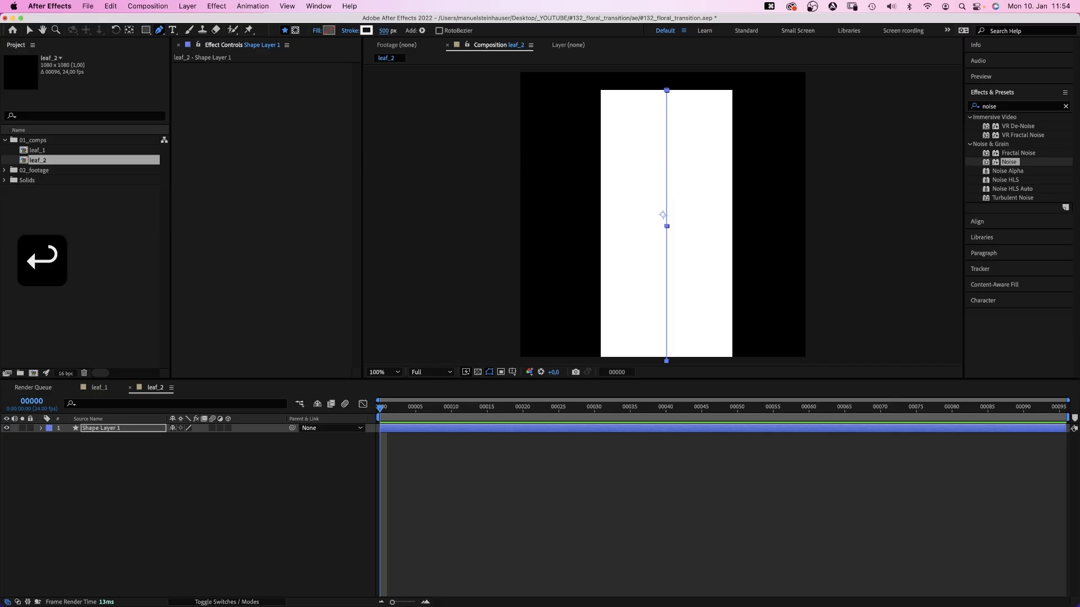
click(350, 31)
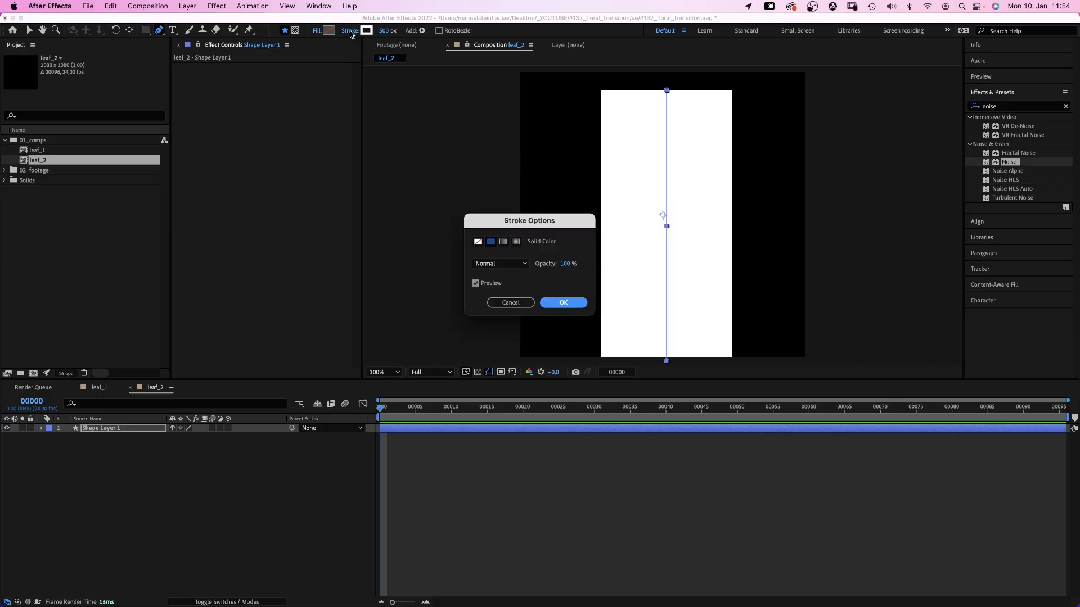
click(562, 302)
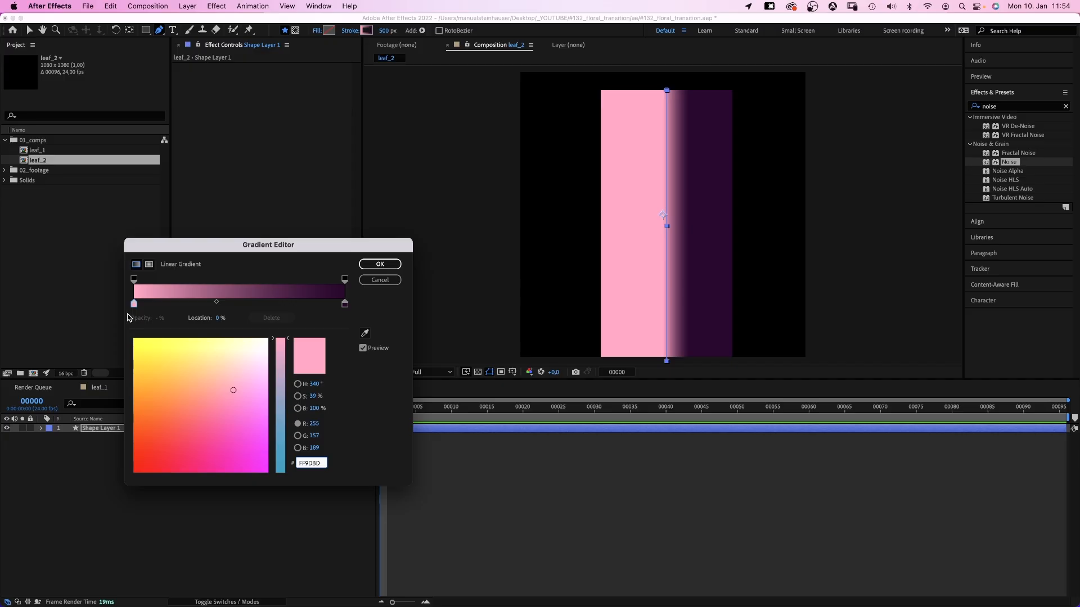
click(233, 400)
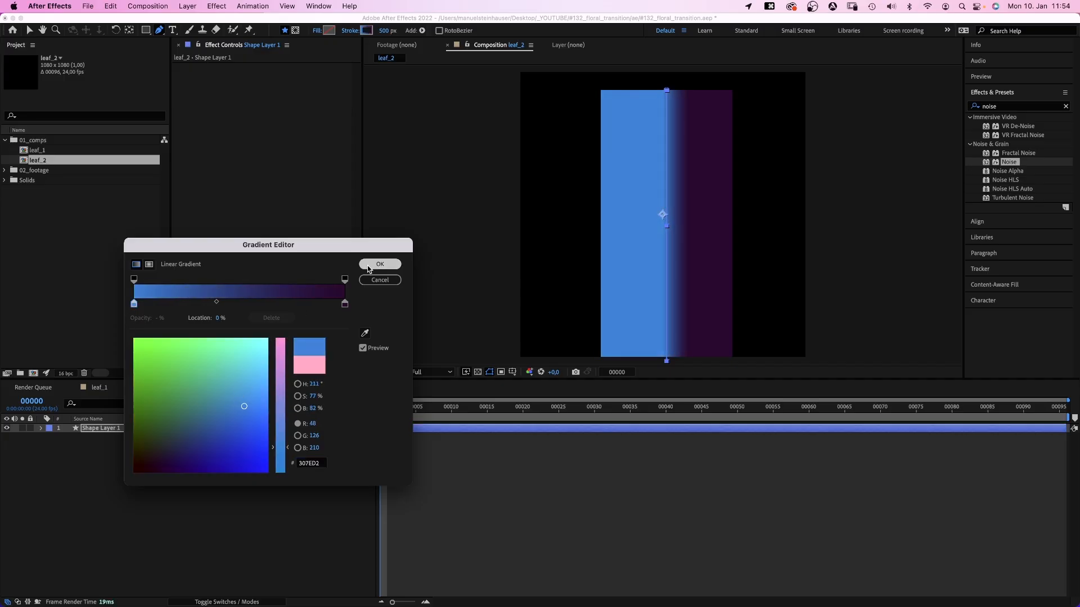
click(379, 263)
text(leaf_2)
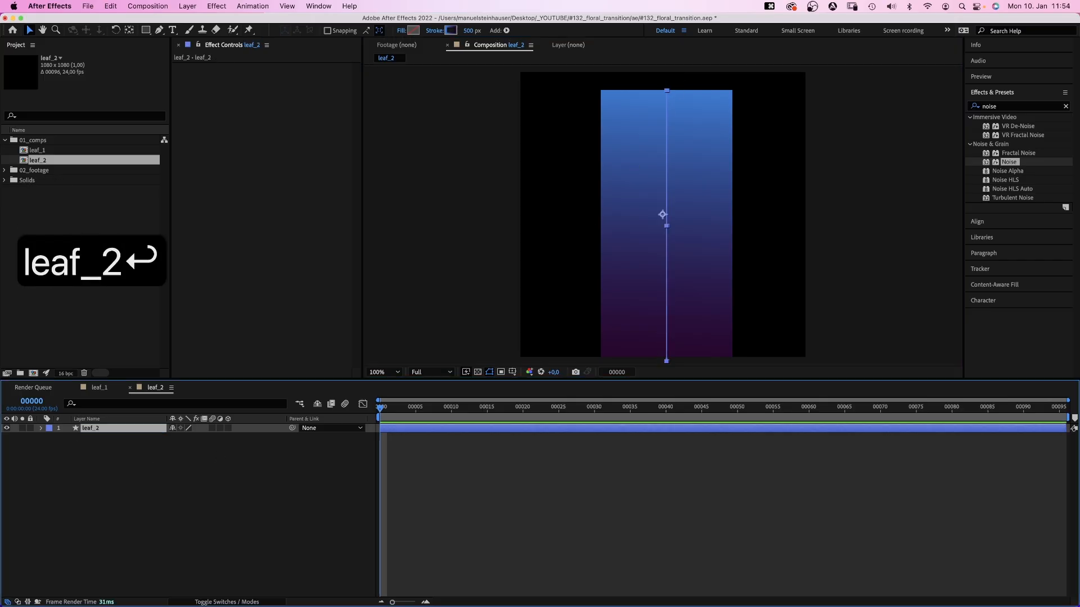
- Duplicate the leaf_2 shape group and confirm its blue-to-dark-purple gradient fill
click(40, 427)
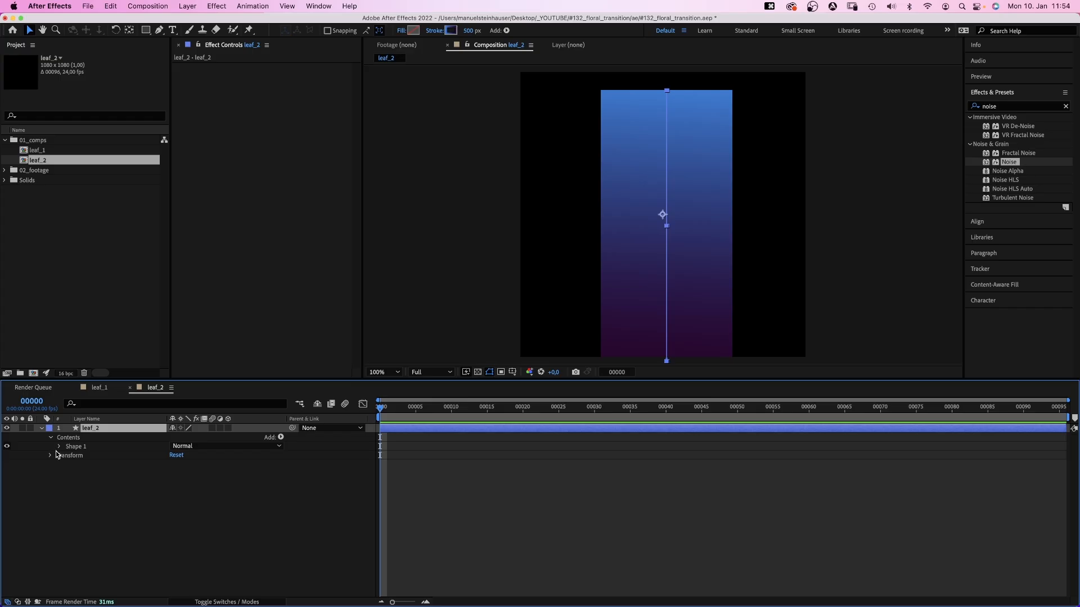
click(58, 446)
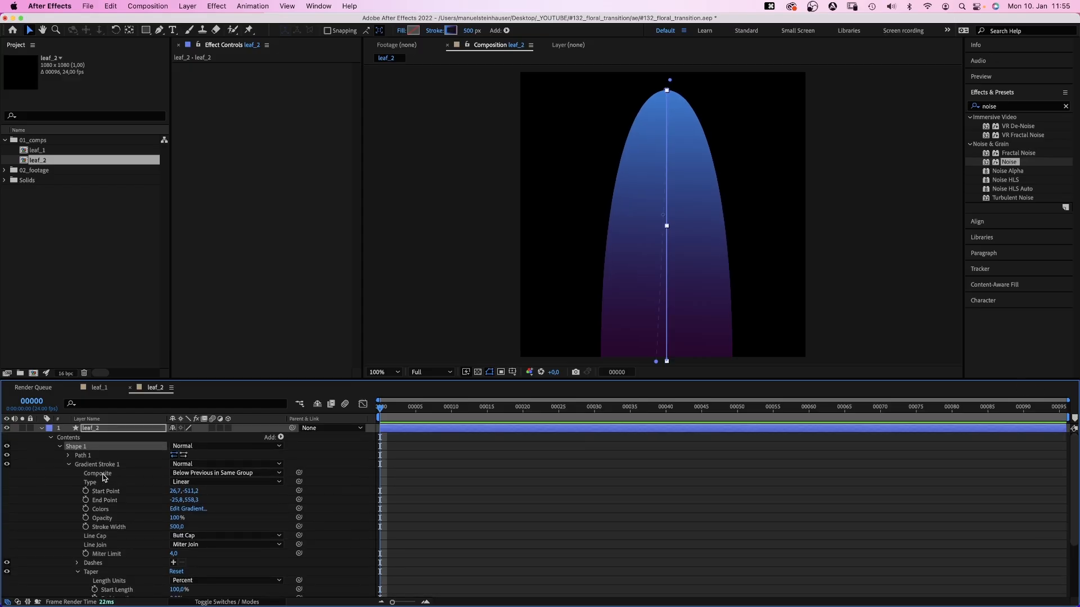
key(cmd+d)
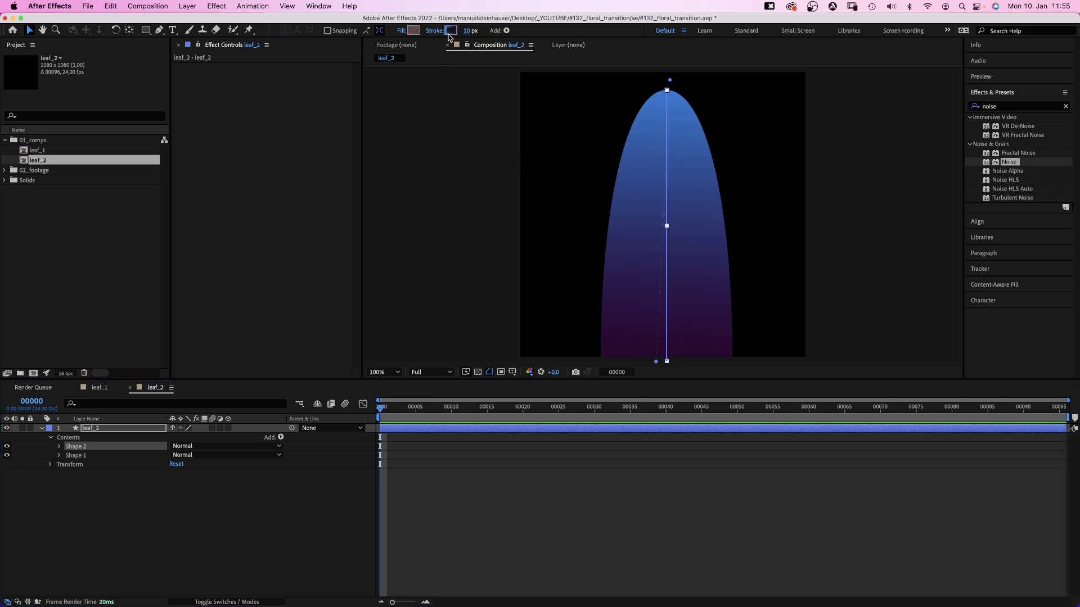
click(449, 30)
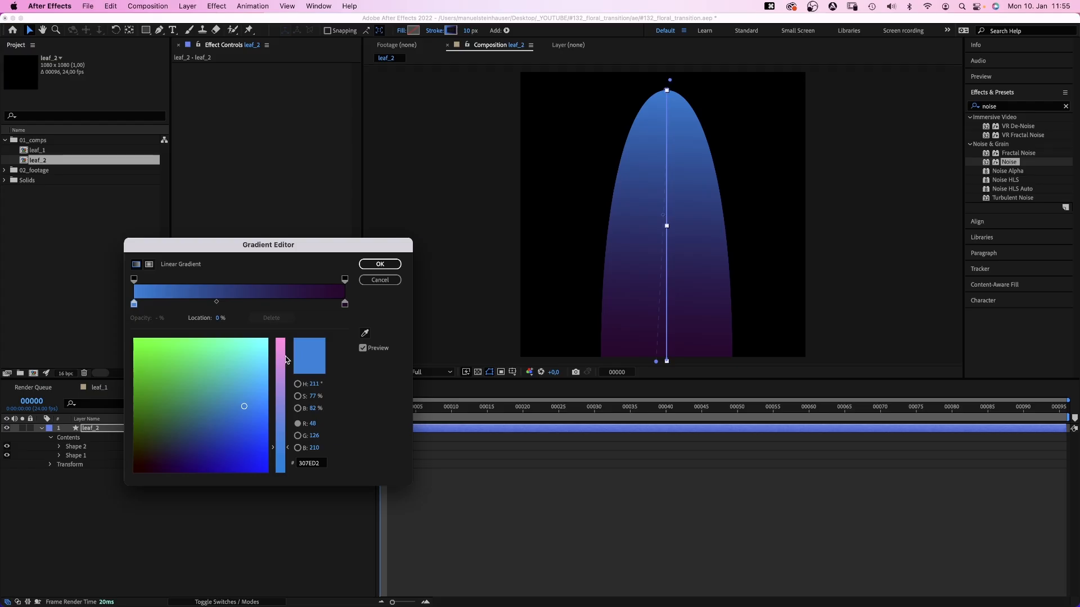
click(378, 263)
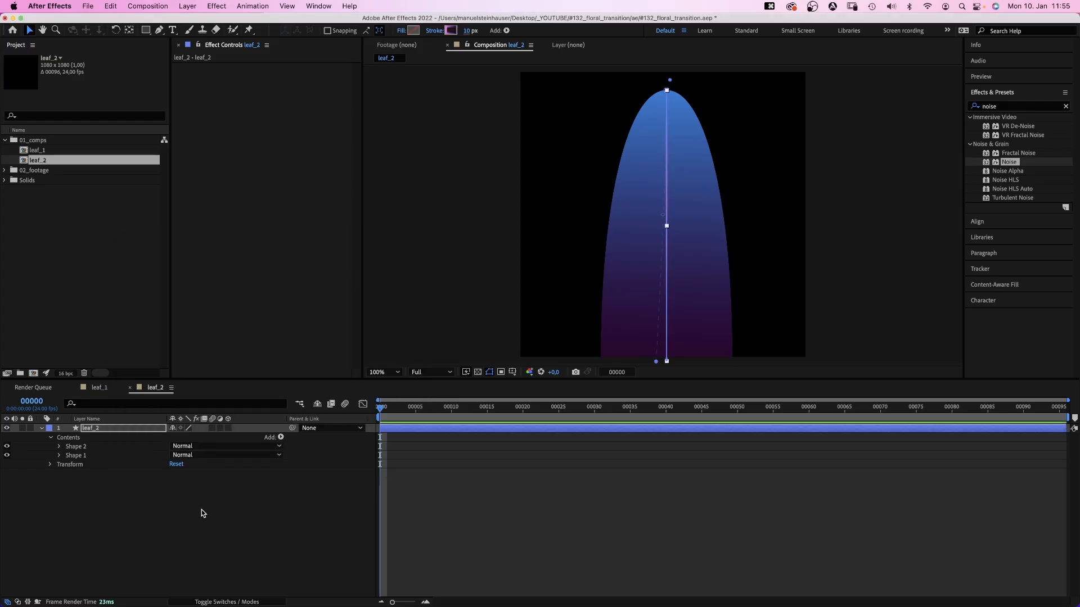
- Copy Wave Warp and Noise from leaf_1's layer onto leaf_2, then start a new composition
click(99, 387)
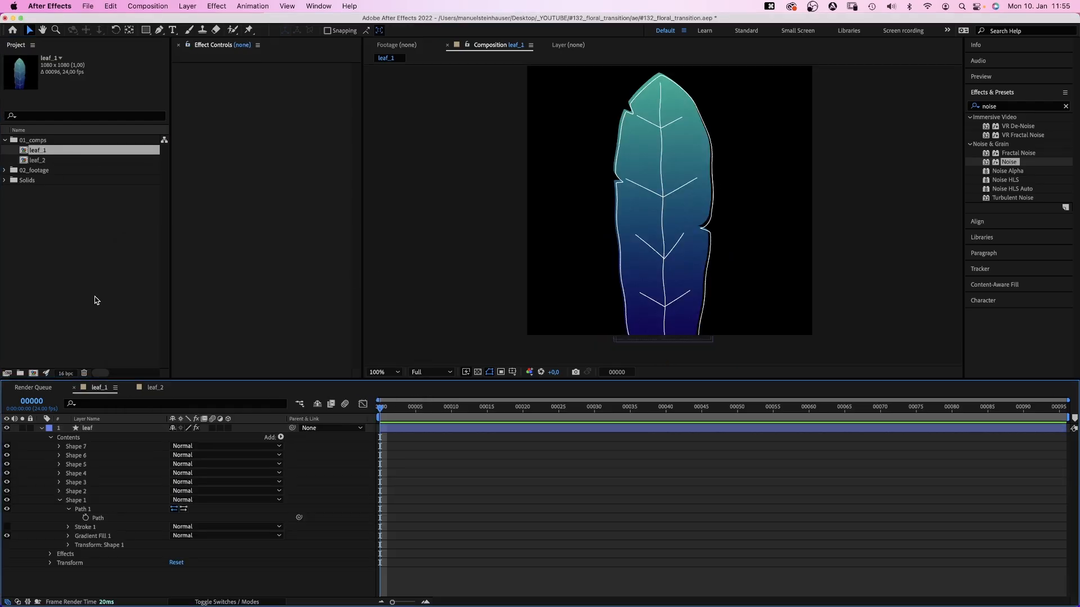
click(86, 427)
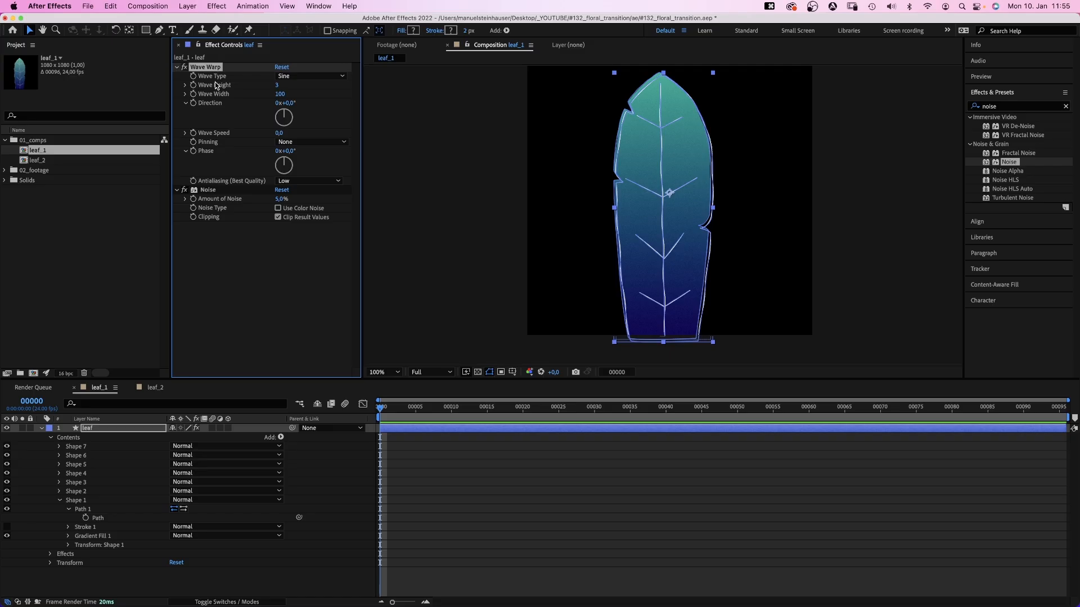
key(cmd+c)
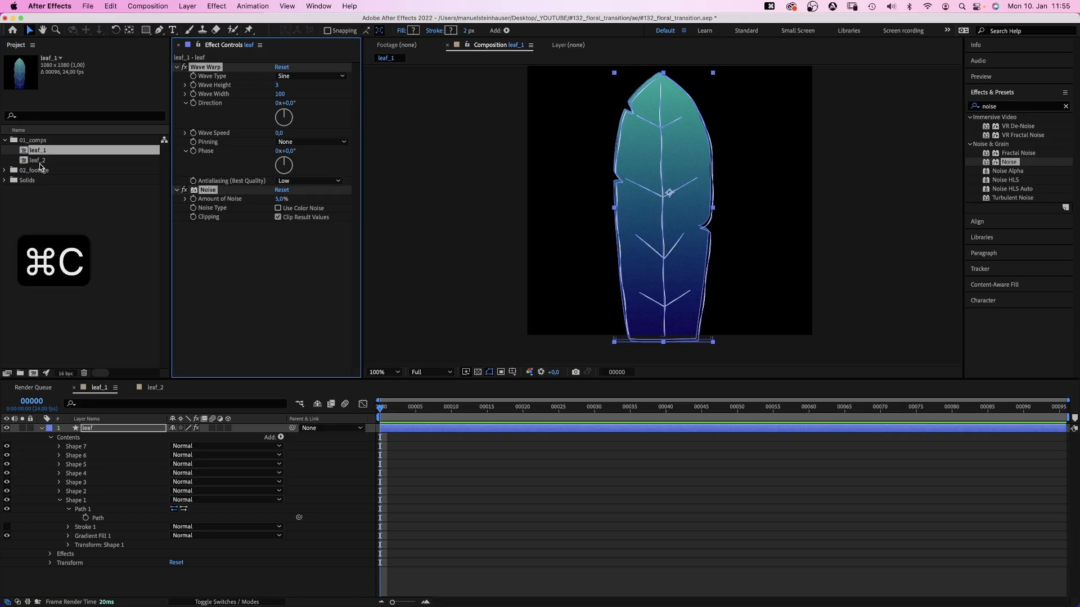
click(155, 387)
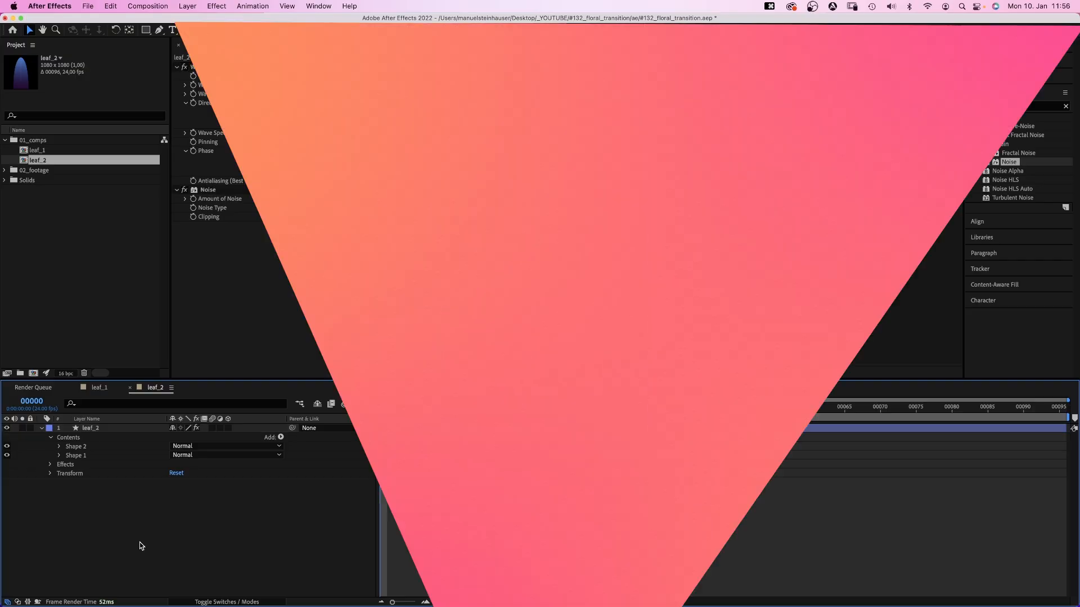
key(cmd+n)
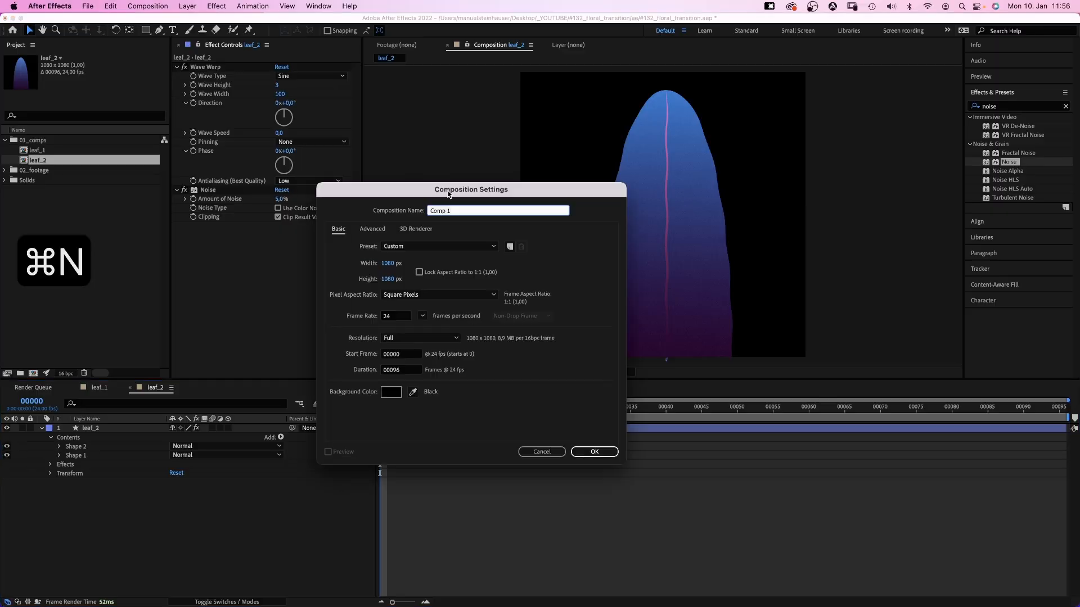
- Create the wide transition composition and arrange four leaf_1 copies across it
text(transition)
click(394, 263)
text(1)
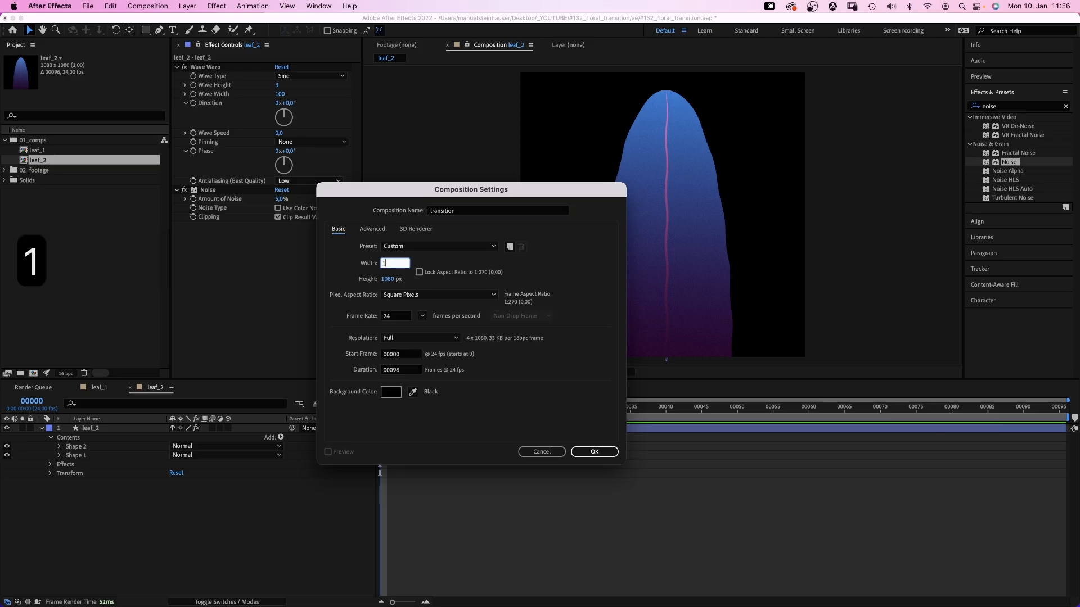
click(593, 452)
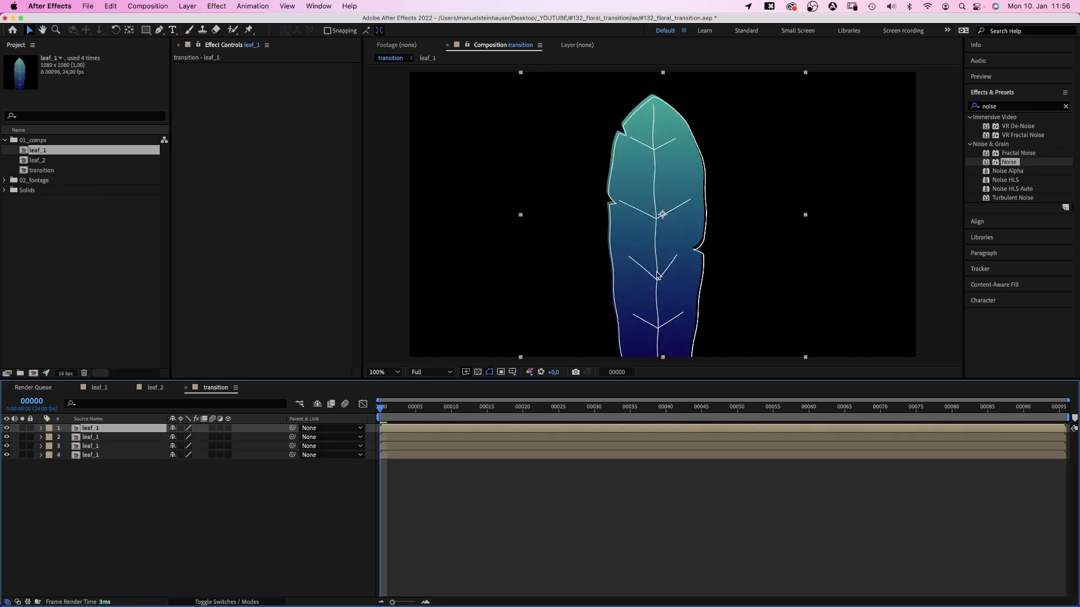
click(103, 445)
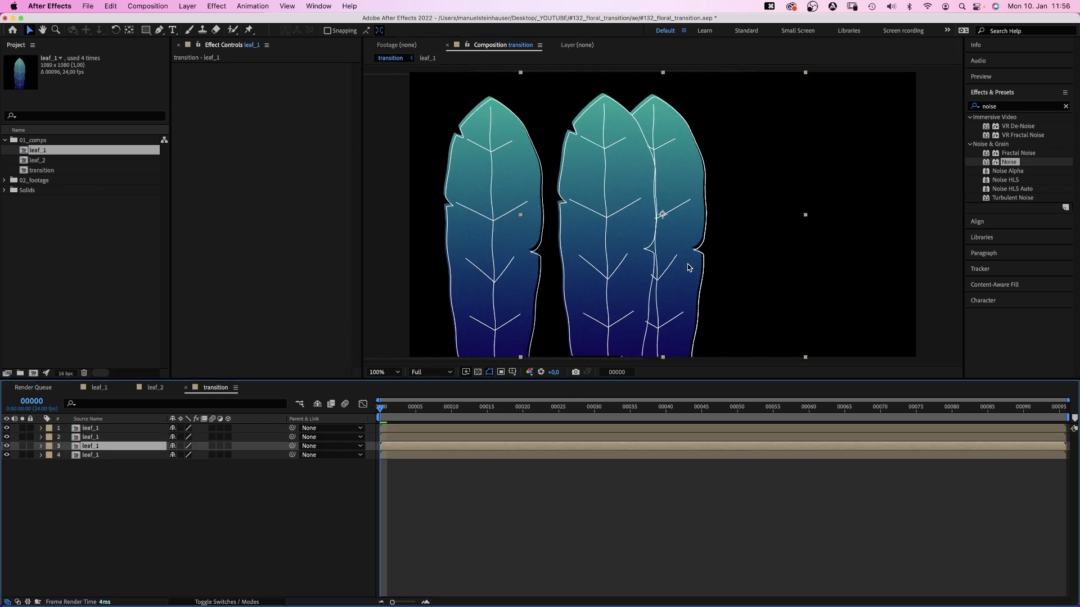
click(117, 454)
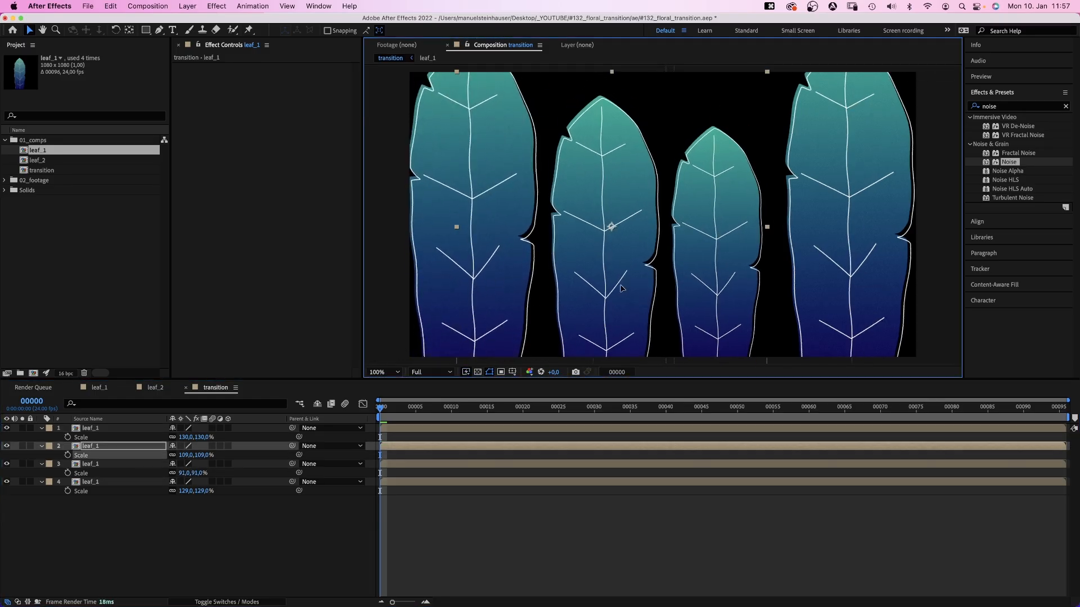
- Add leaf_2 to transition, duplicate it into four copies and rescale them
click(38, 160)
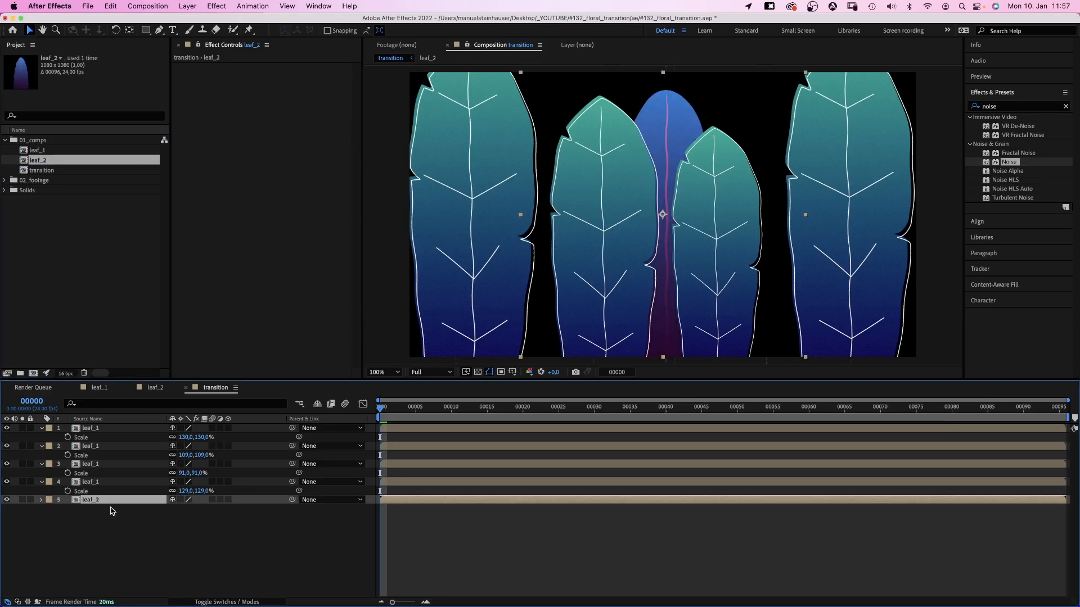
key(cmd+d)
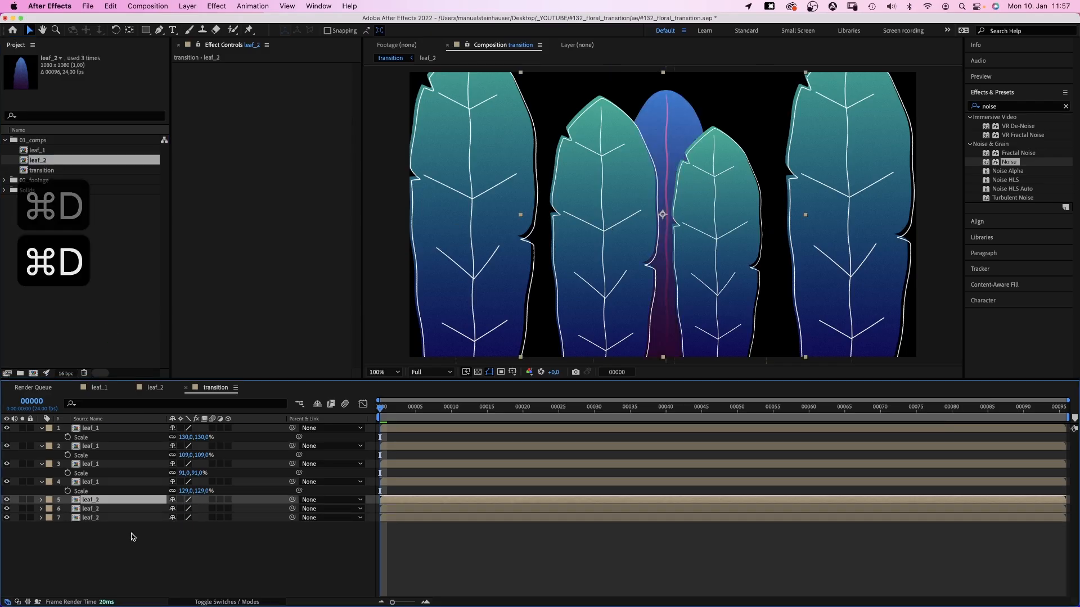
key(cmd+d)
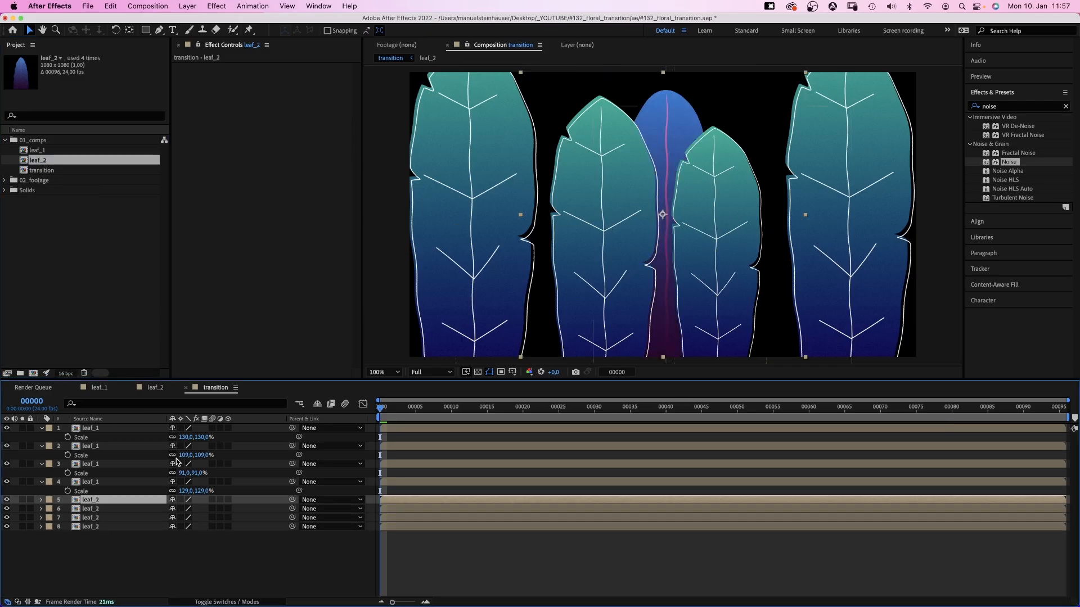
click(383, 372)
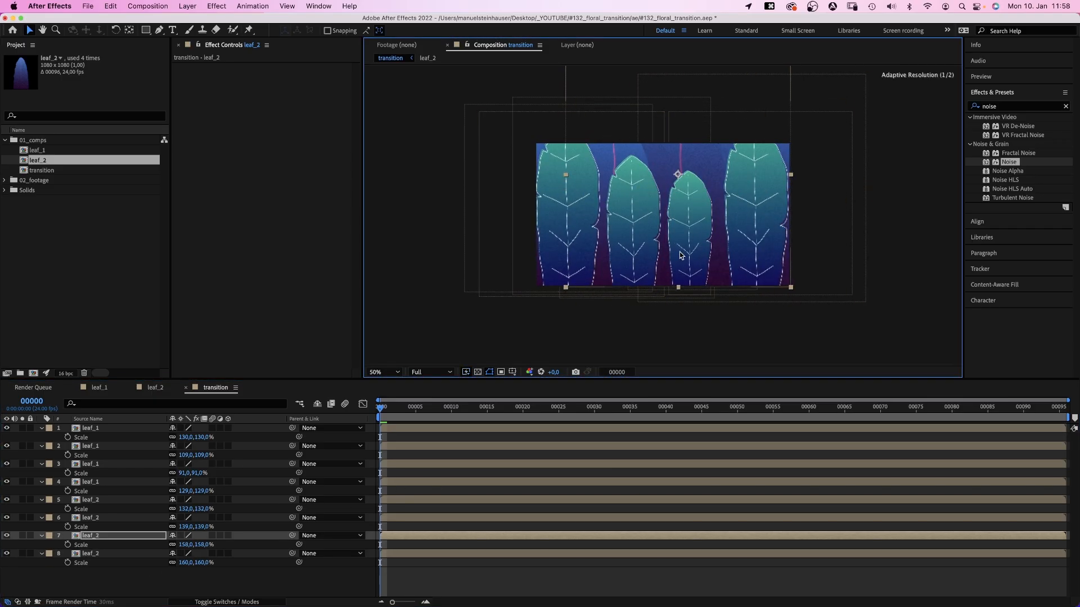
- Tint the top leaf_1 layer with Hue/Saturation at −10° hue and −19 saturation, and copy it
click(90, 427)
text(hue)
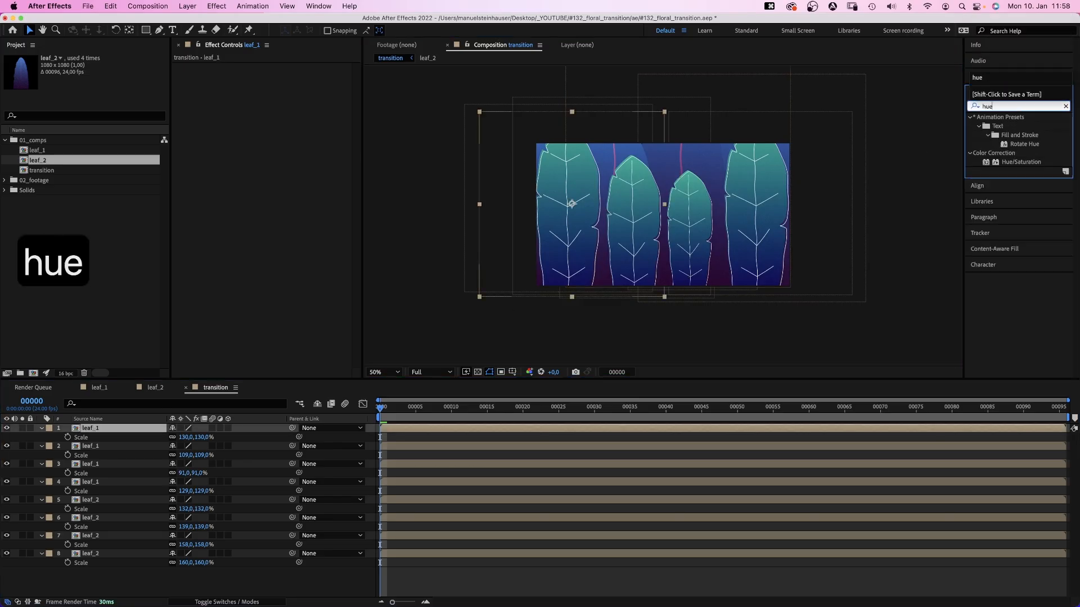
double_click(1021, 161)
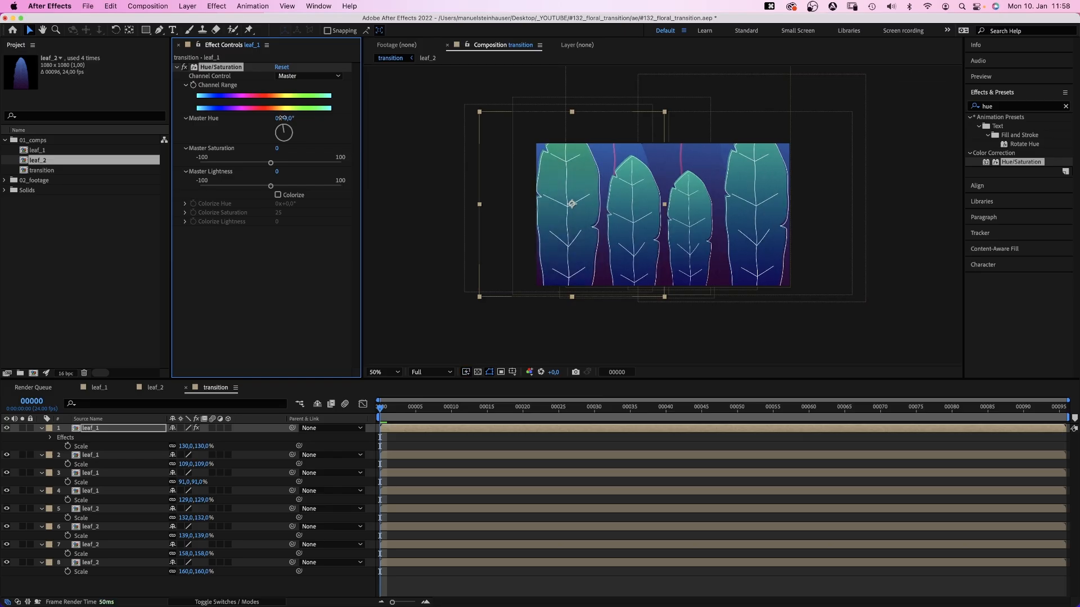
drag(270, 166, 268, 165)
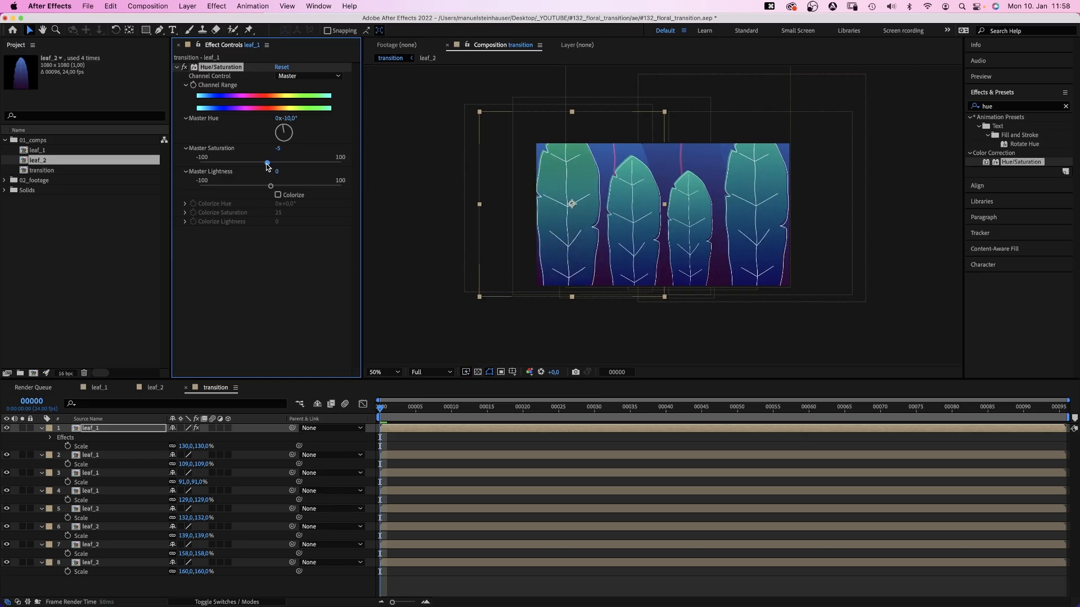
drag(267, 162, 256, 162)
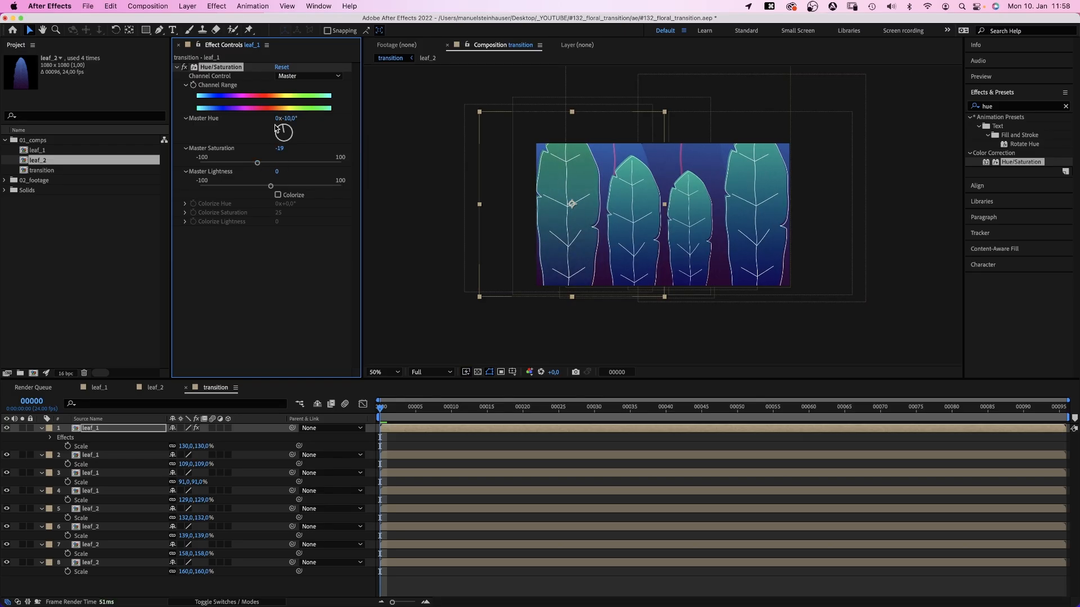
key(cmd+c)
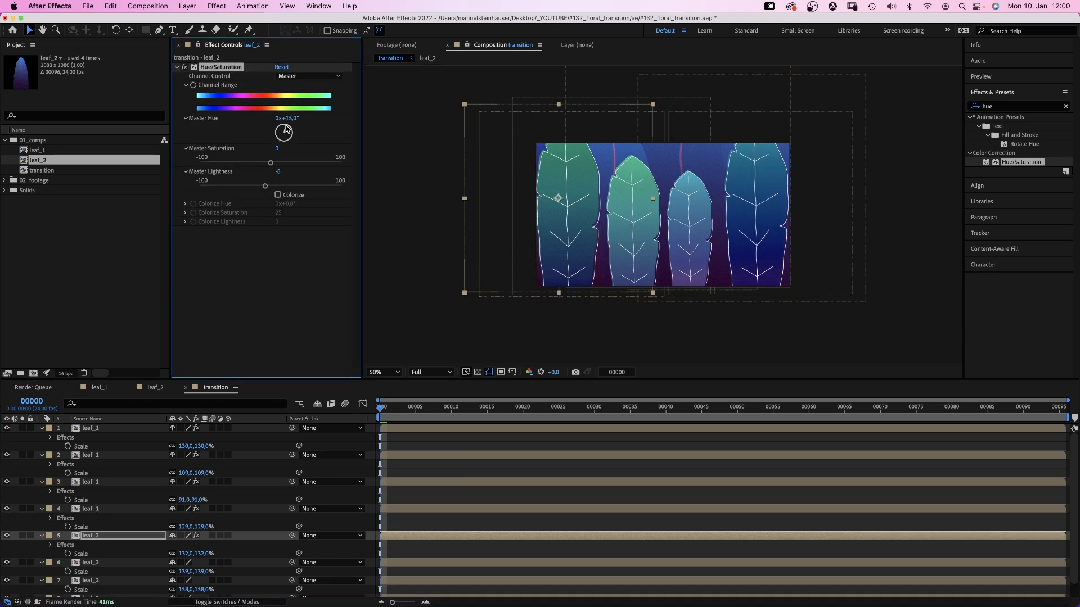
- Shift and brighten a leaf_2 layer's hue, then paste the Hue/Saturation onto another layer
drag(284, 131, 283, 133)
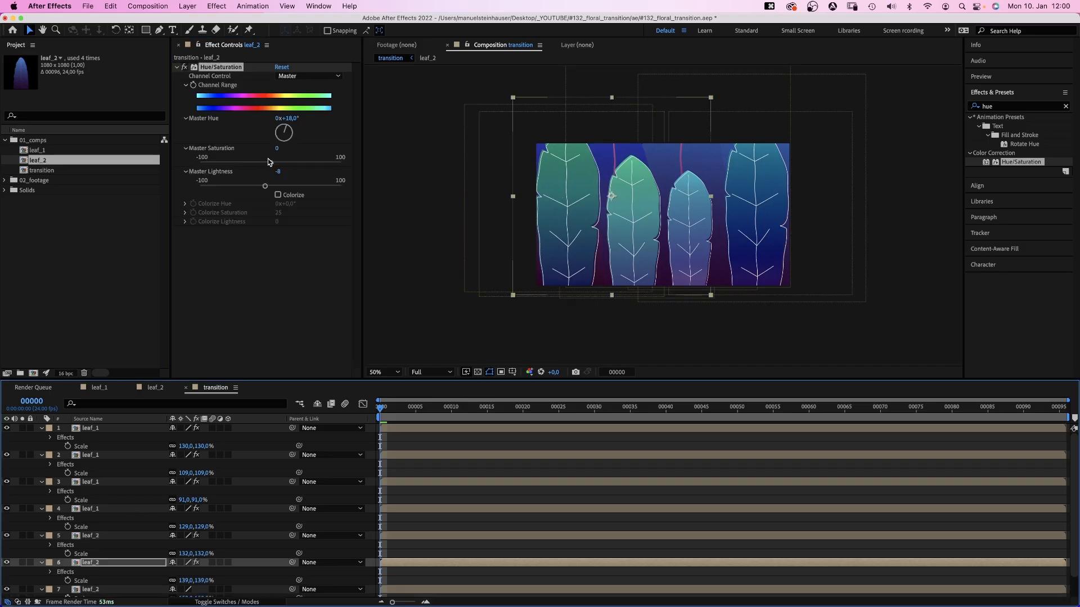
drag(283, 132, 289, 129)
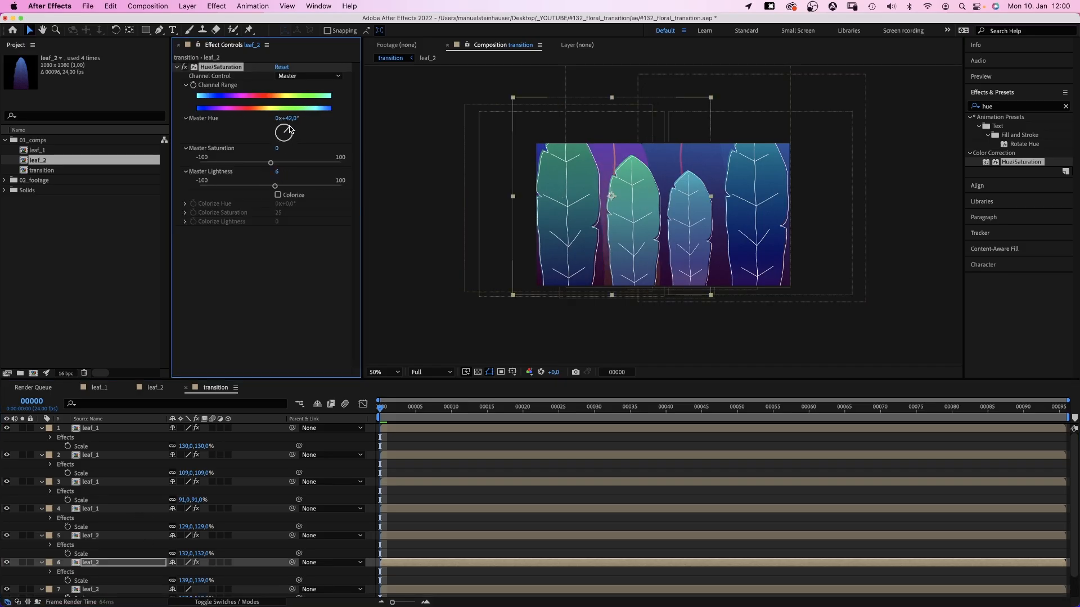
key(cmd+v)
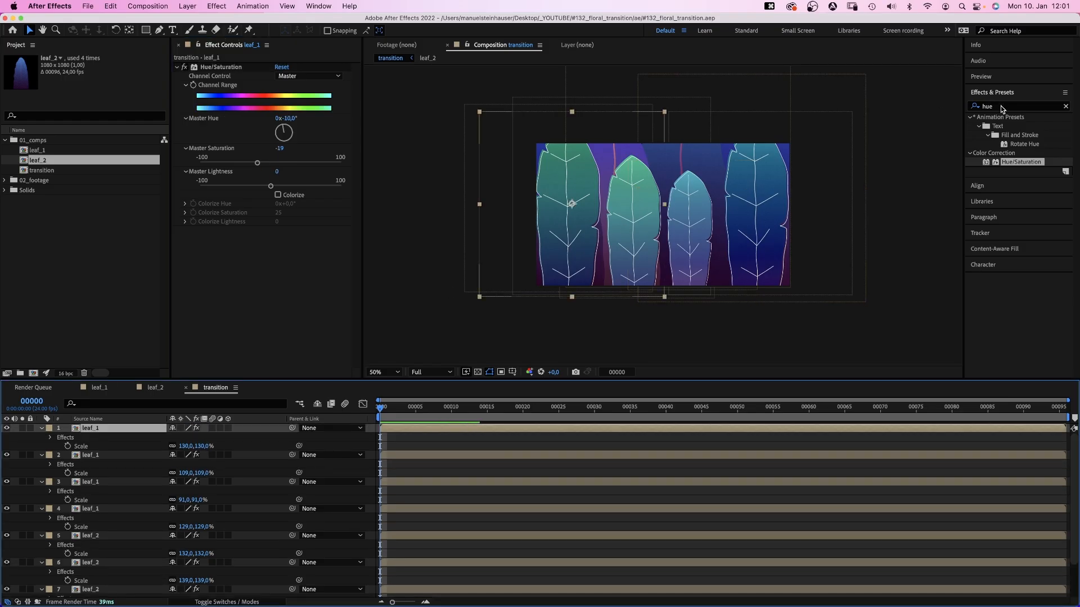
- Find 'cc bend', apply CC Bend It to a leaf_2 layer and set Bend to 10
text(cc bend)
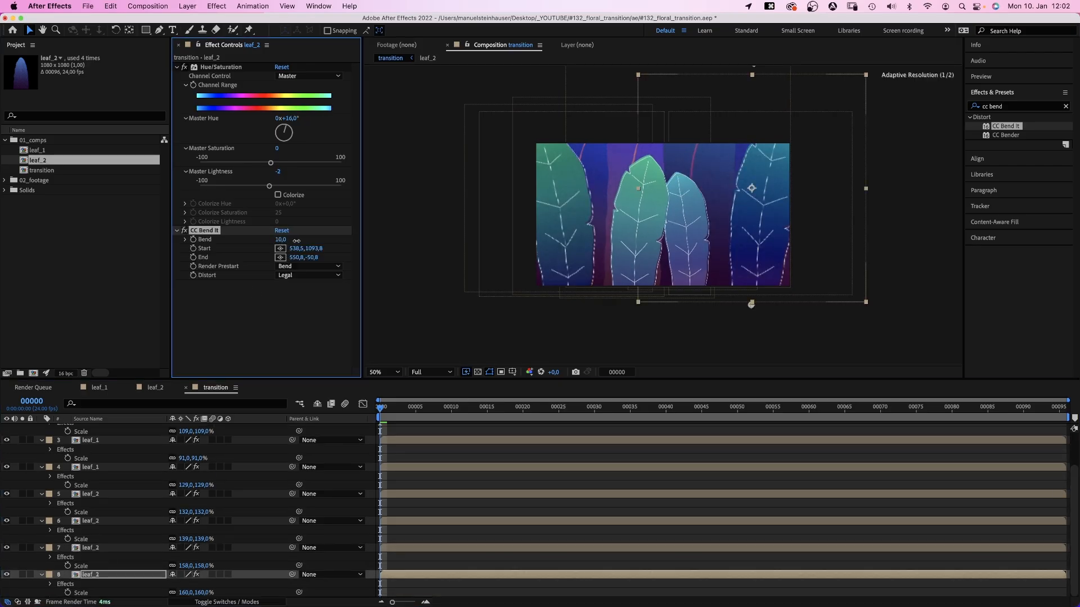
click(188, 6)
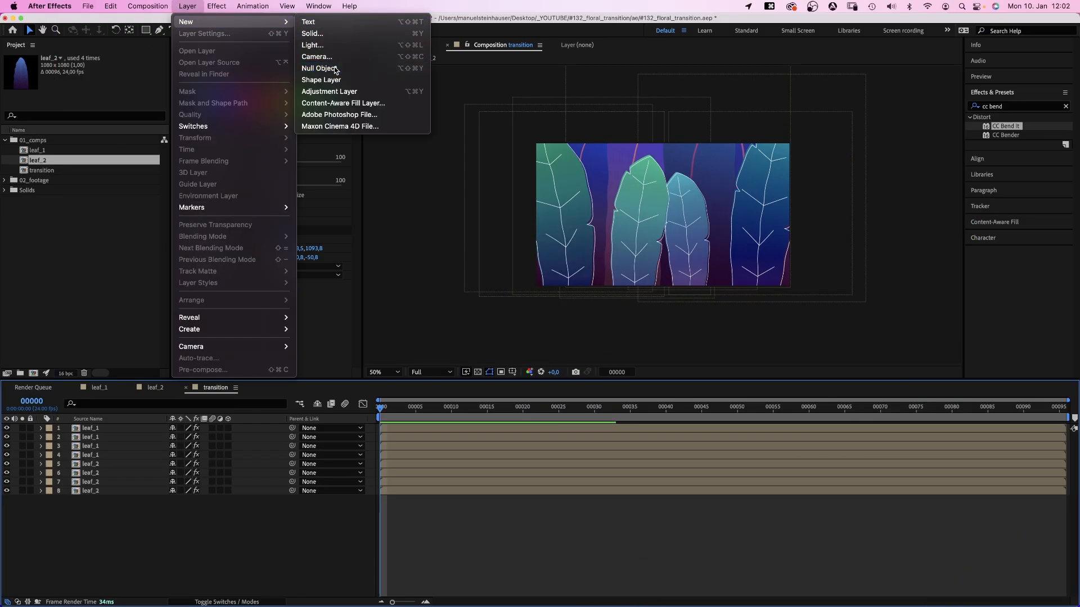
- Add a null object and parent all the leaf layers to it
click(318, 68)
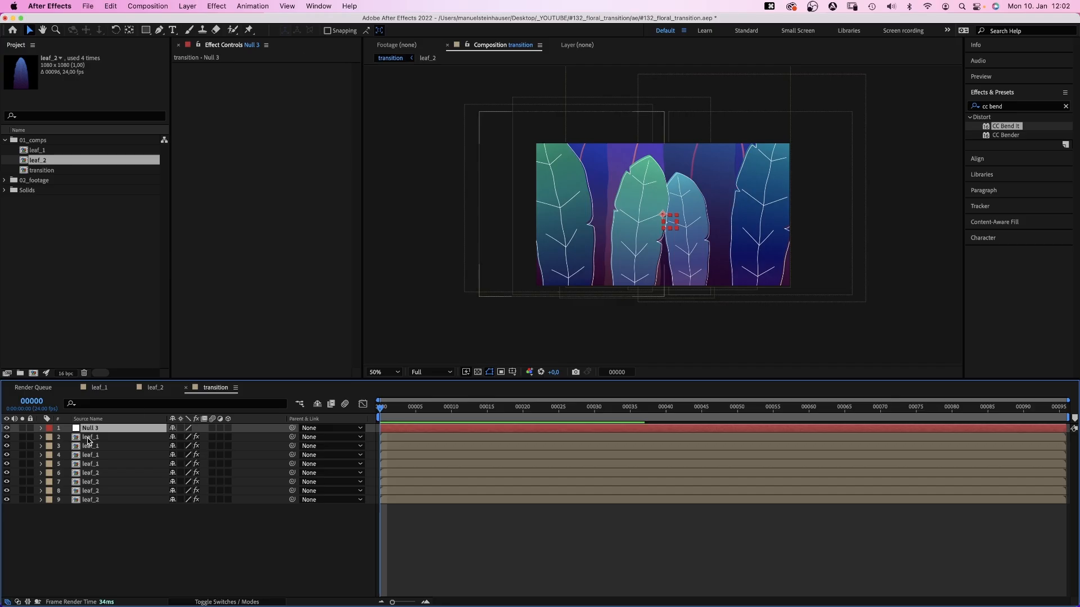
click(90, 427)
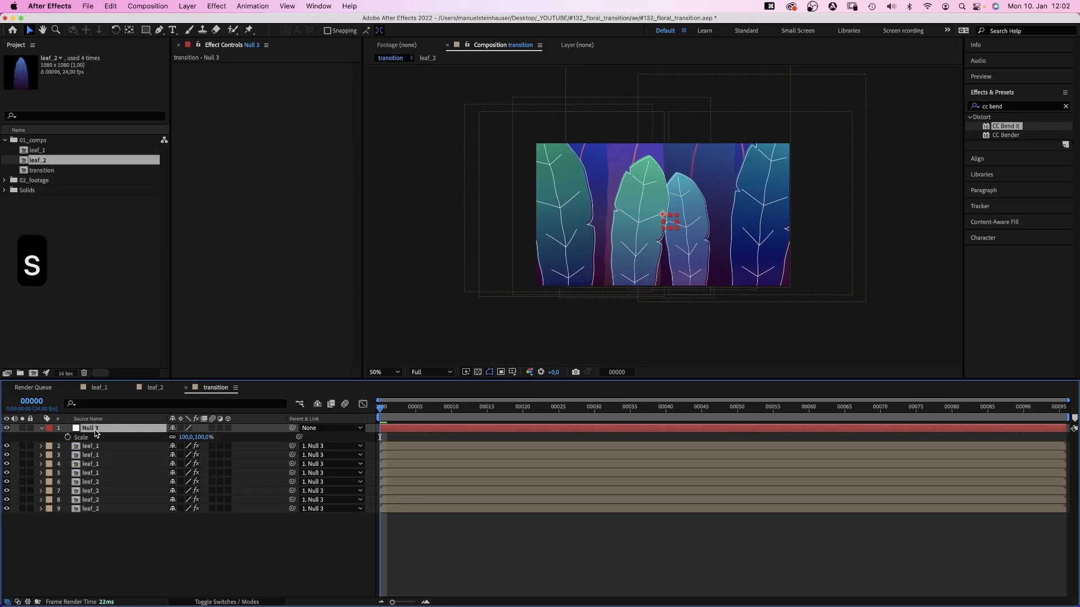
- Keyframe the null's Scale from 100% to 200% at frame 24 with strong end easing
click(451, 406)
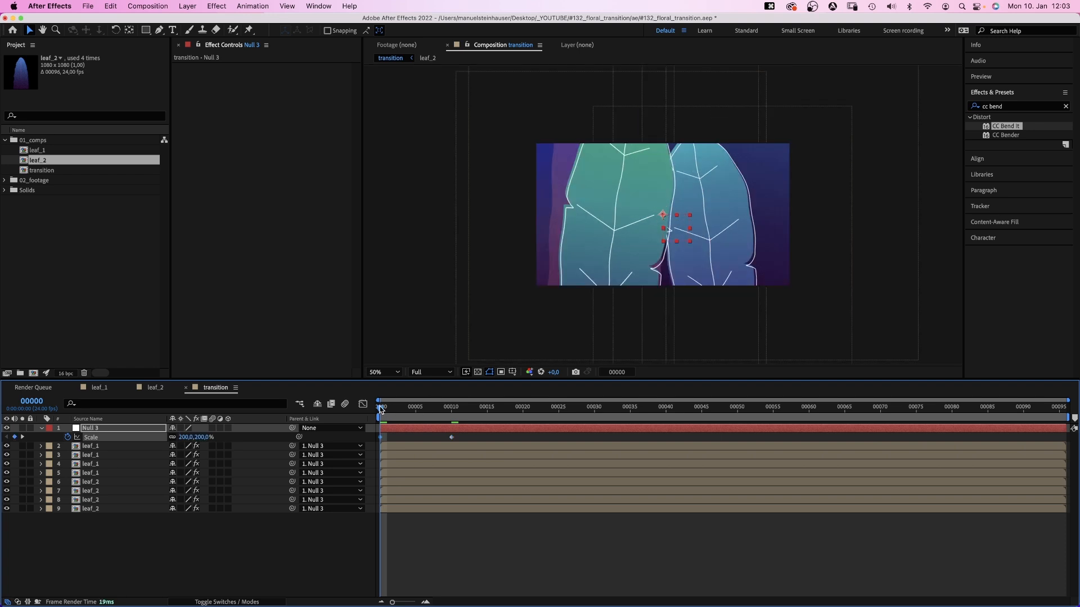
click(480, 406)
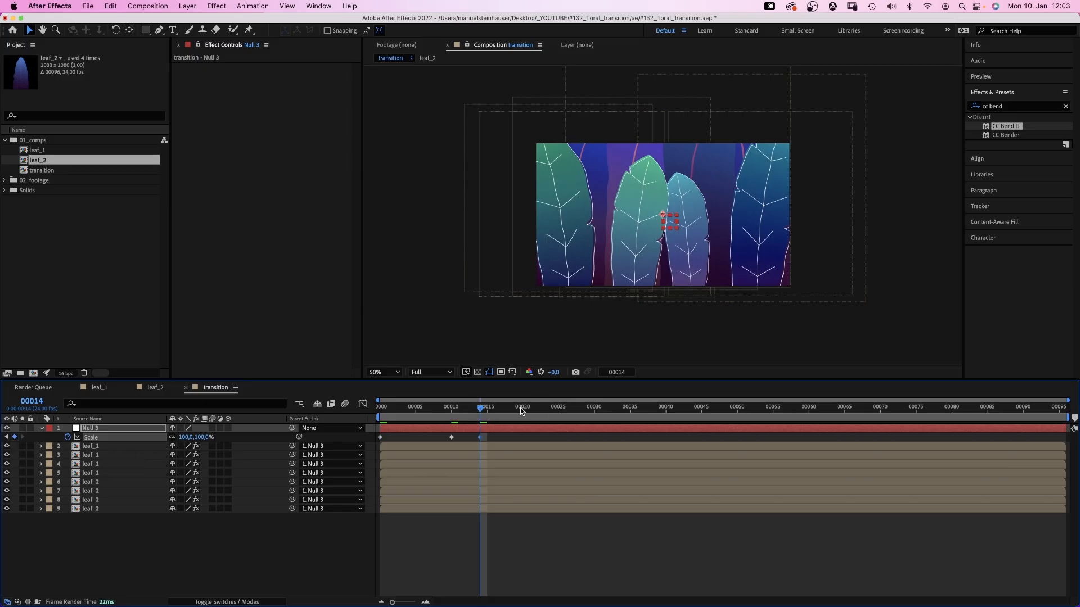
click(551, 406)
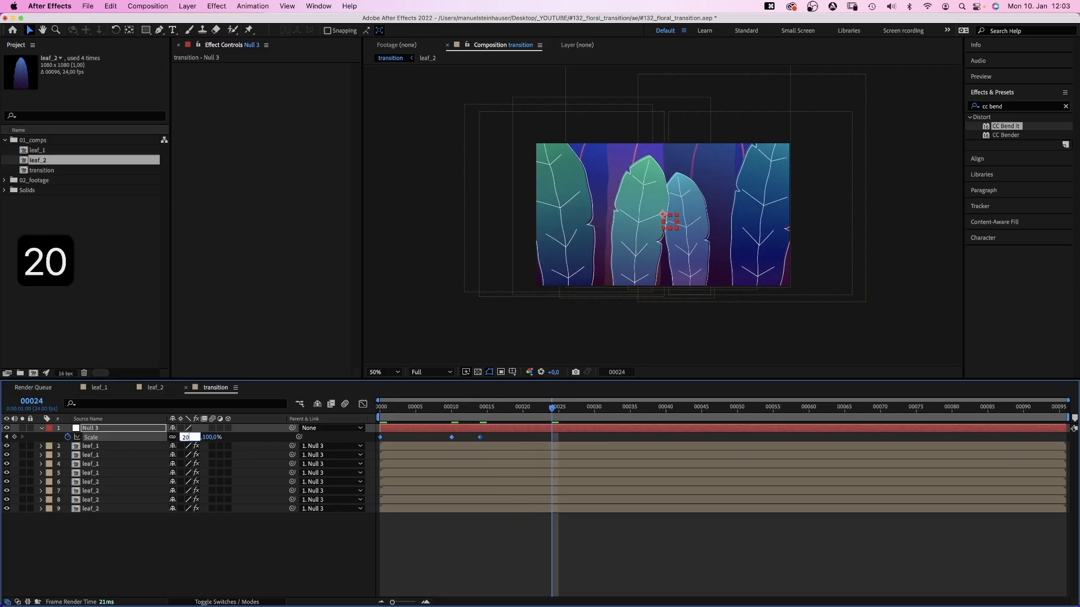
text(200,0%)
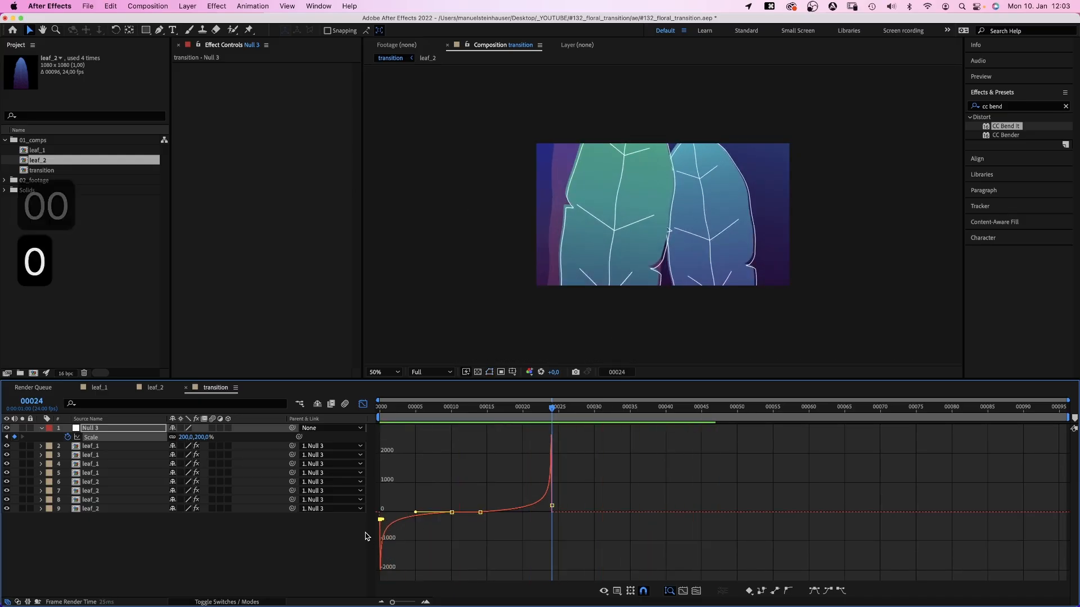
- Add Position keyframes at frames 10 and 14 on the leaves and push them off-frame at frame 0
click(451, 406)
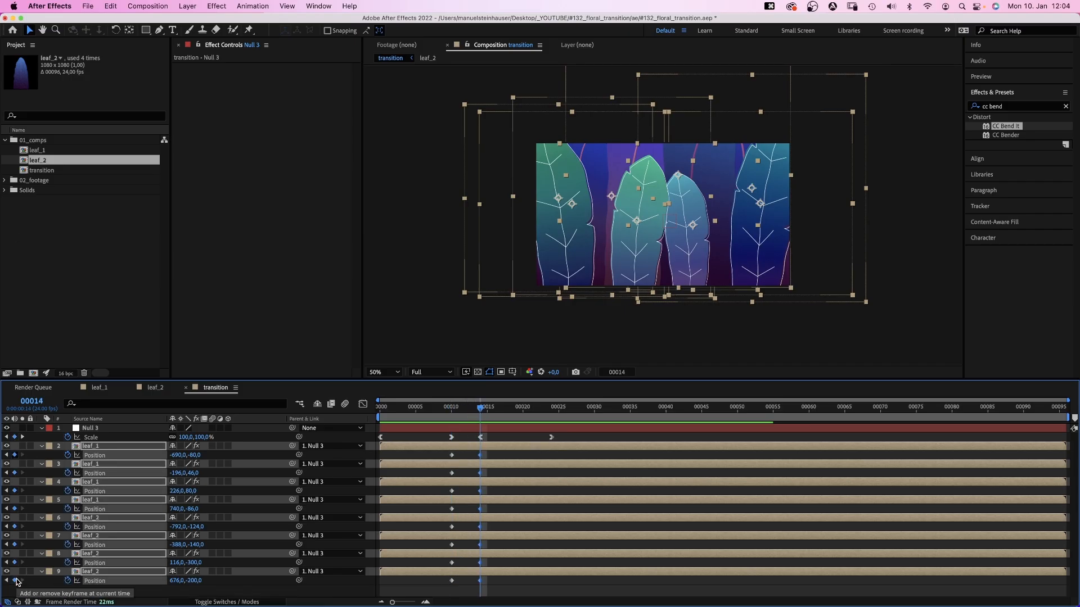
click(378, 406)
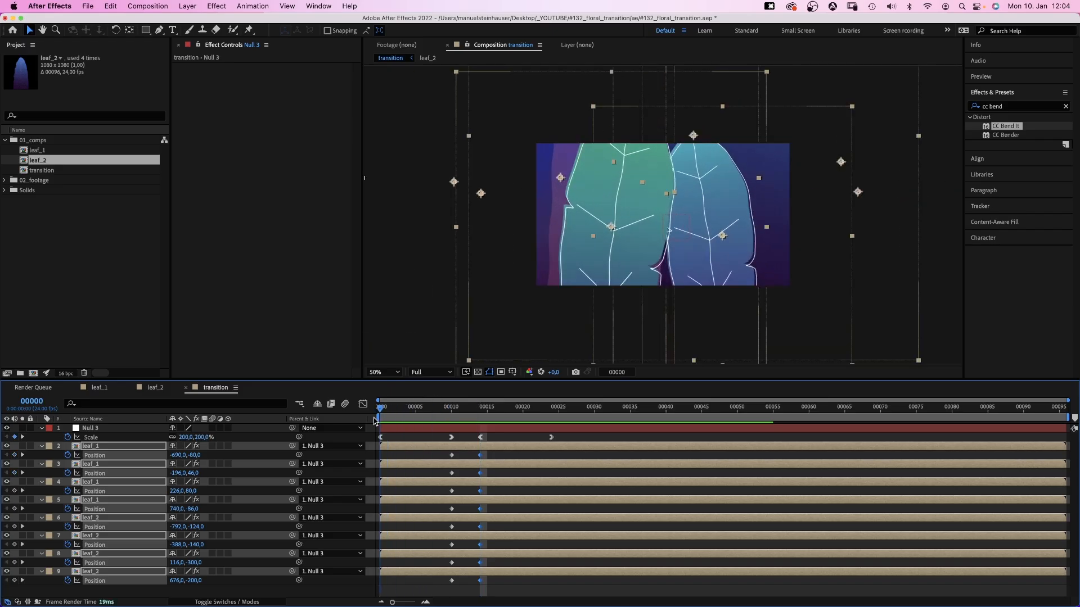
click(90, 446)
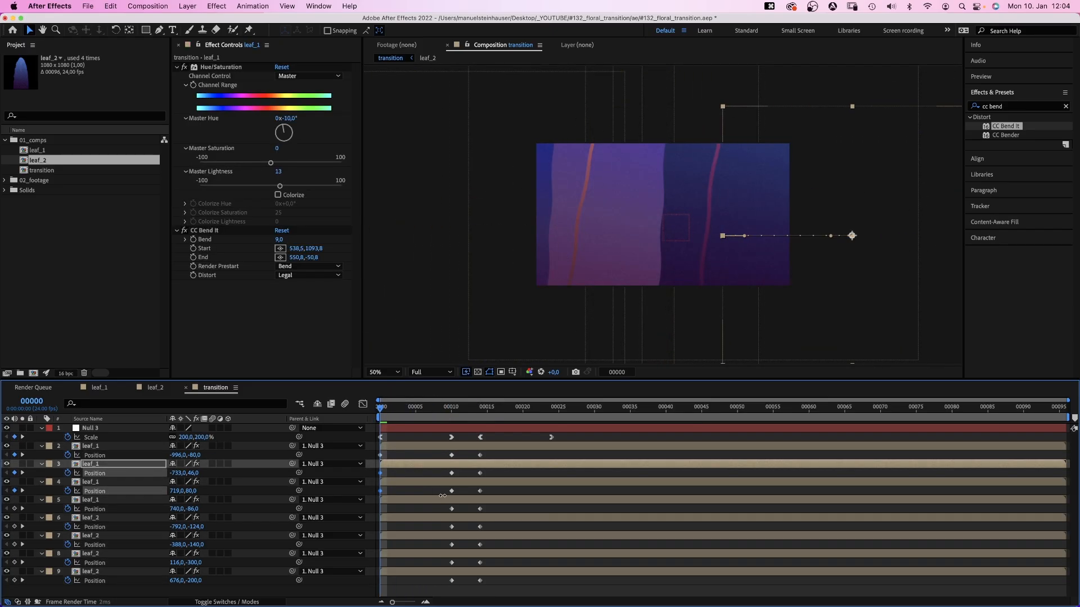
click(90, 517)
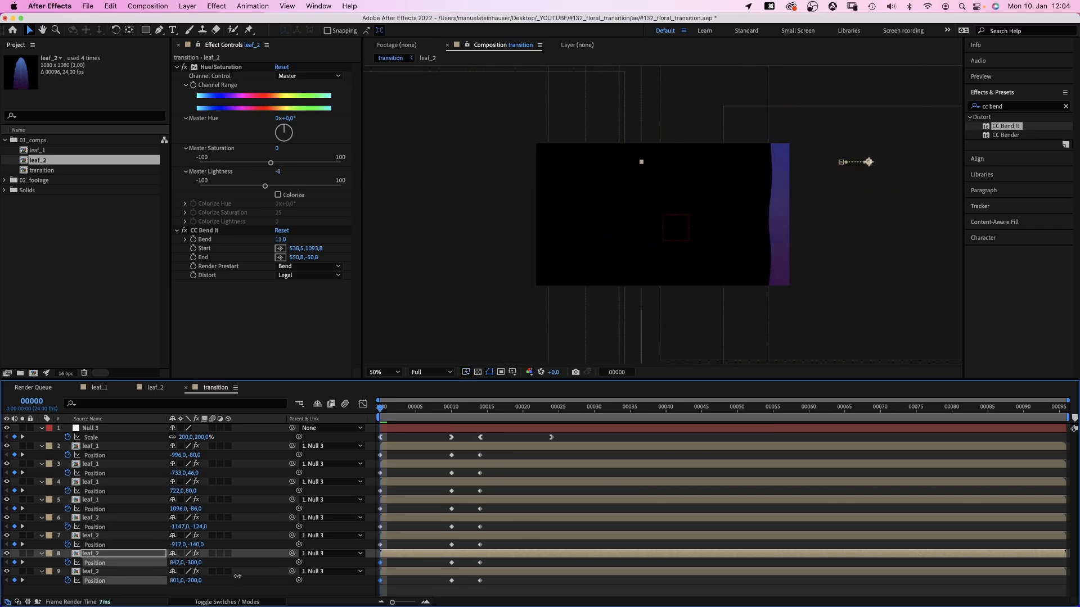
- Move remaining leaves off-frame at frame 0 and set their exit positions at frame 24
click(401, 411)
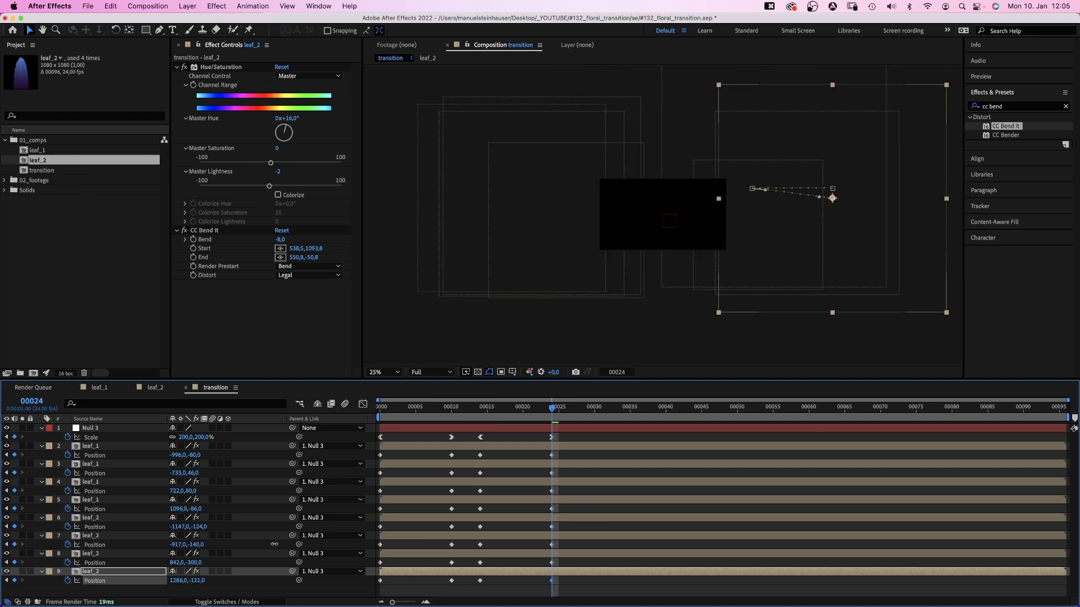
click(90, 481)
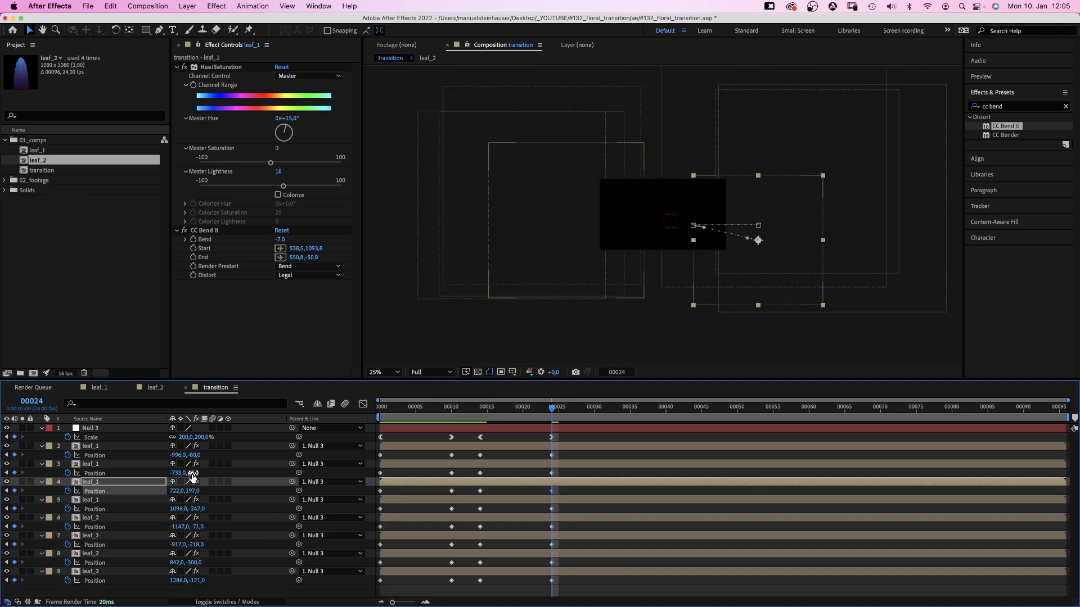
click(378, 408)
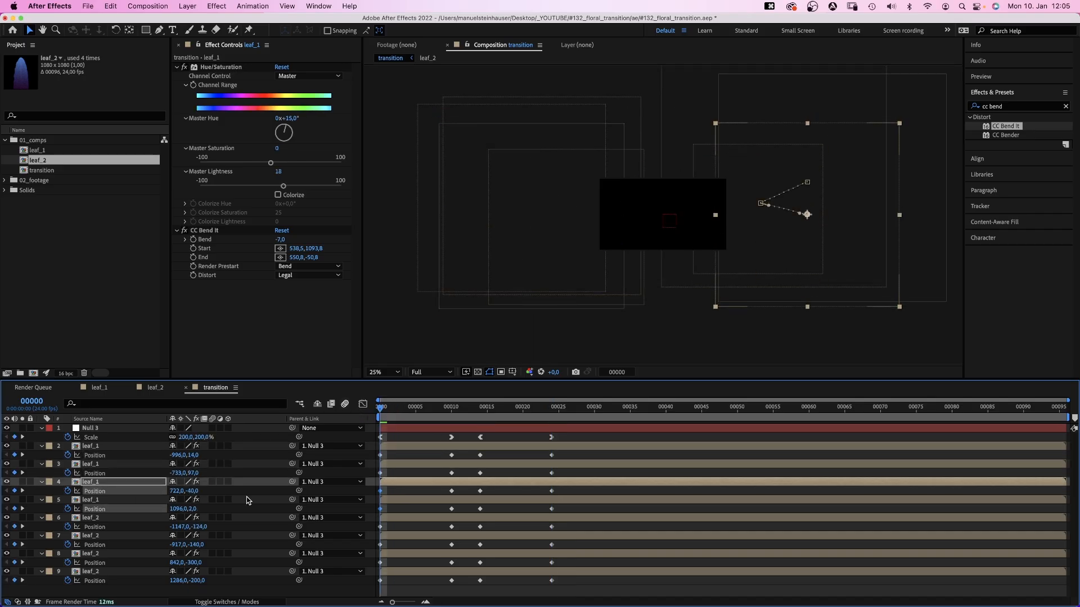
click(90, 535)
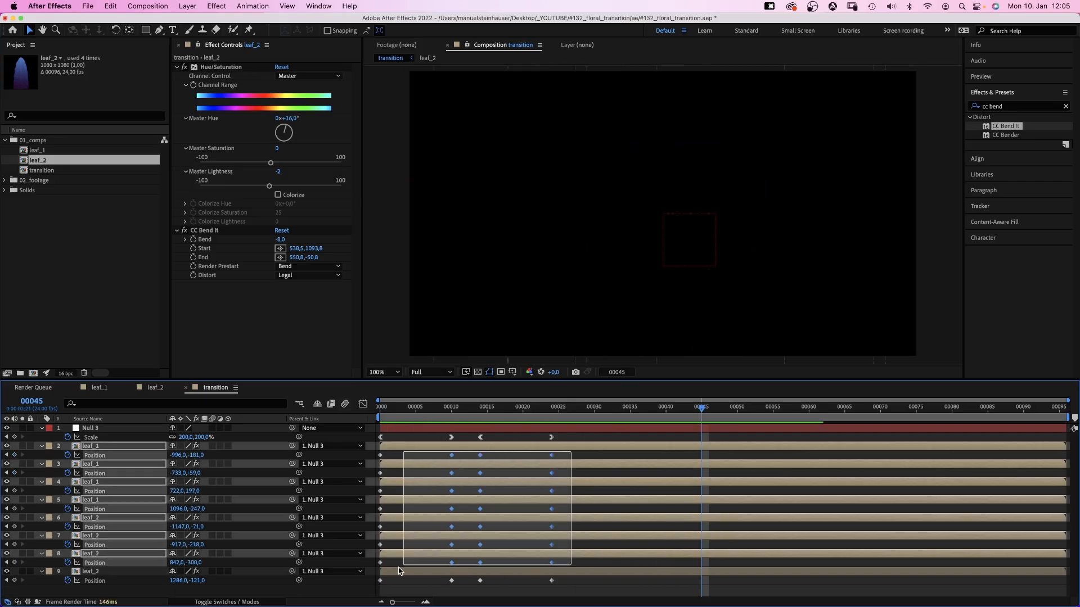
- Easy Ease the Position keyframes and shape their speed curves in the Graph Editor
click(363, 404)
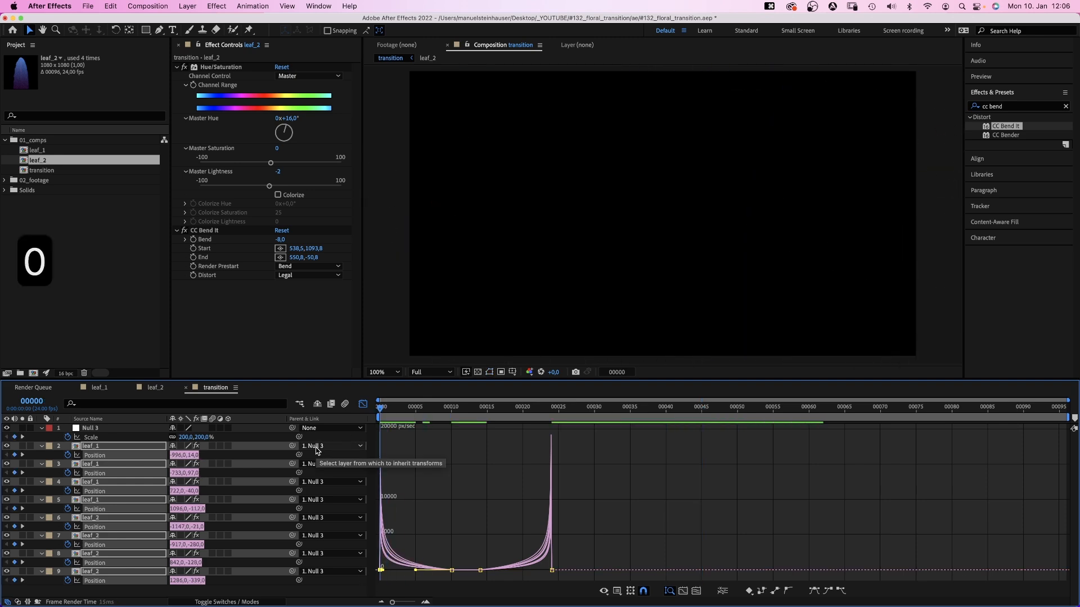
click(700, 406)
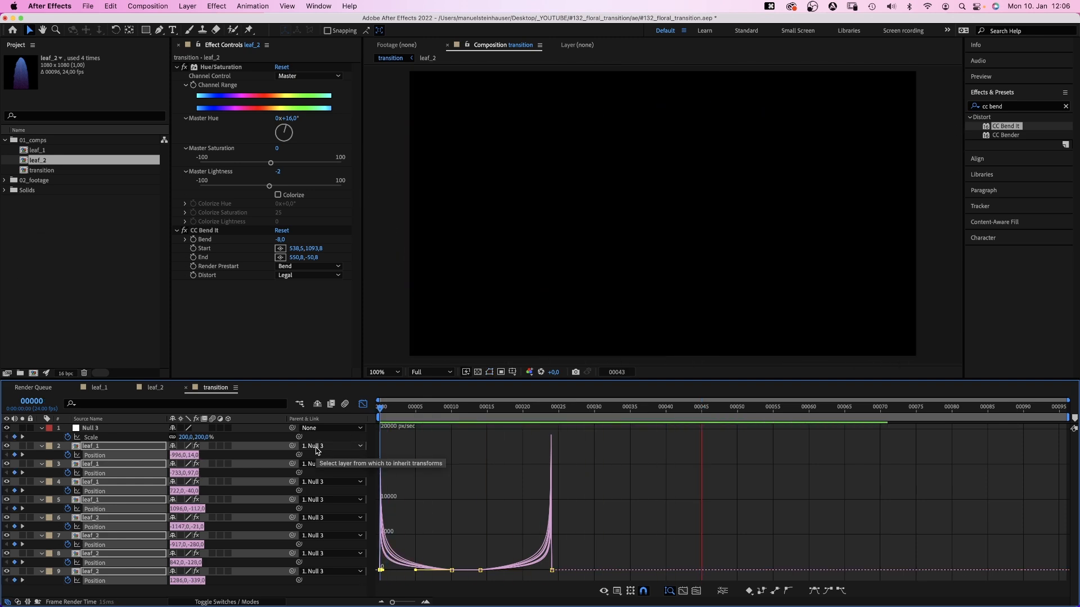
- Solo one leaf_1 layer and start keyframing its CC Bend It Bend amount
click(428, 406)
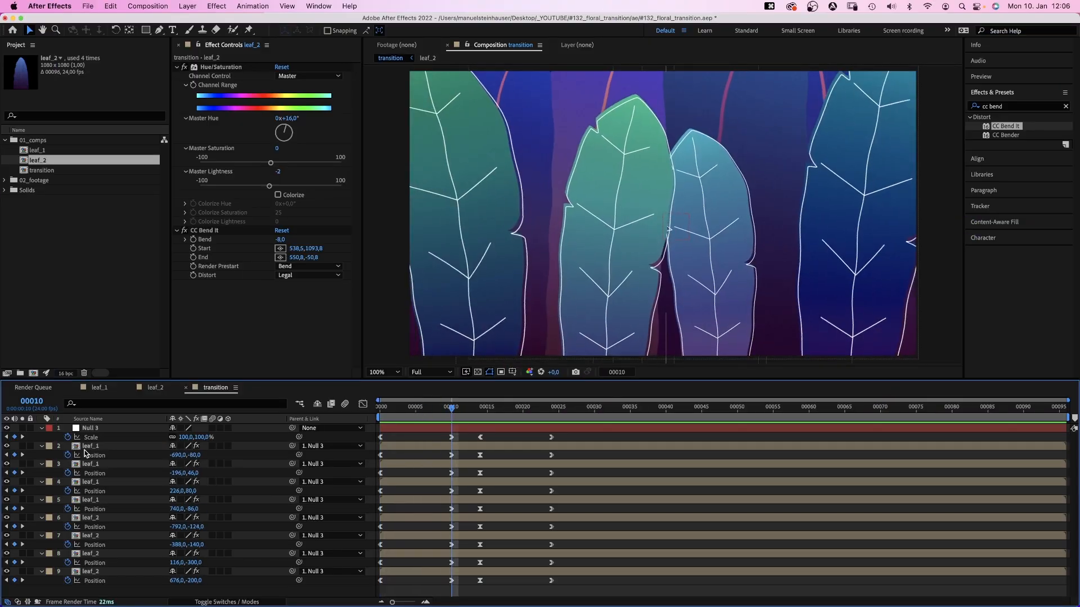
click(89, 463)
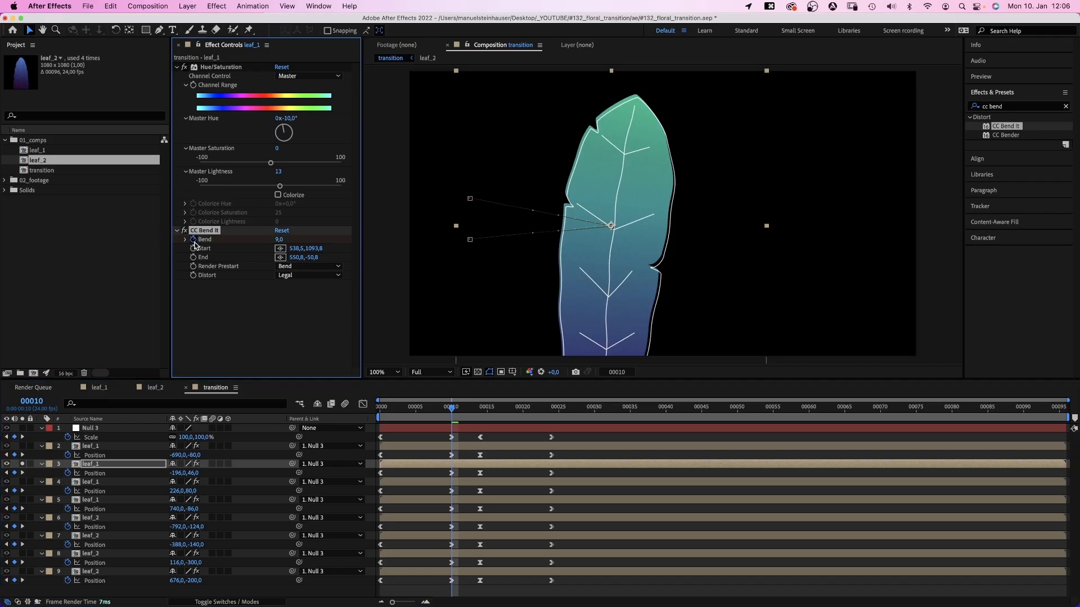
click(42, 463)
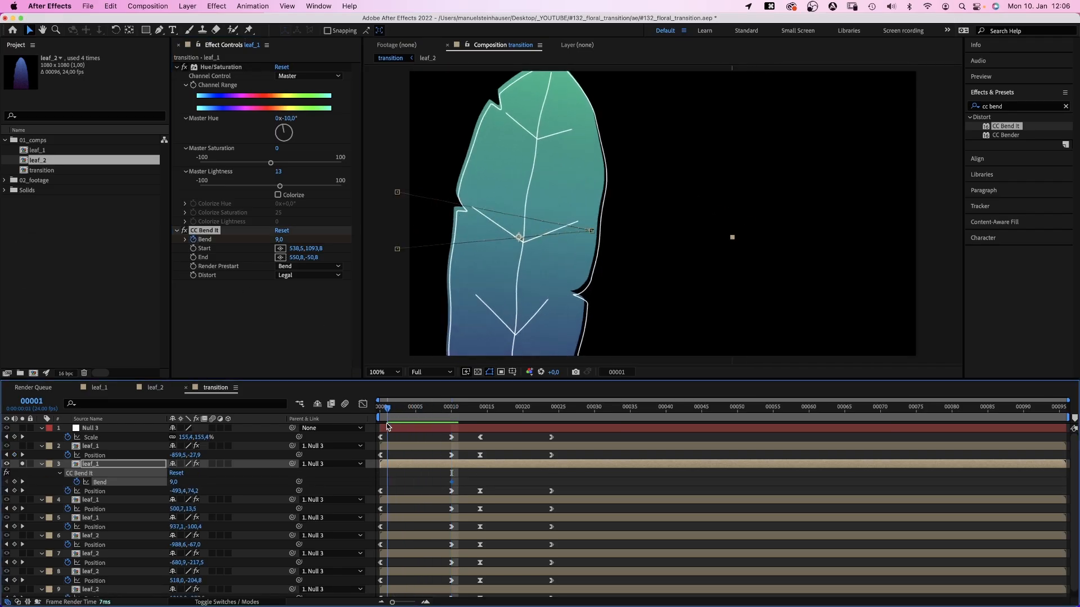
- Set Bend to about 32 mid-transition, a value near frame 21, and -42 at frame 24
click(383, 406)
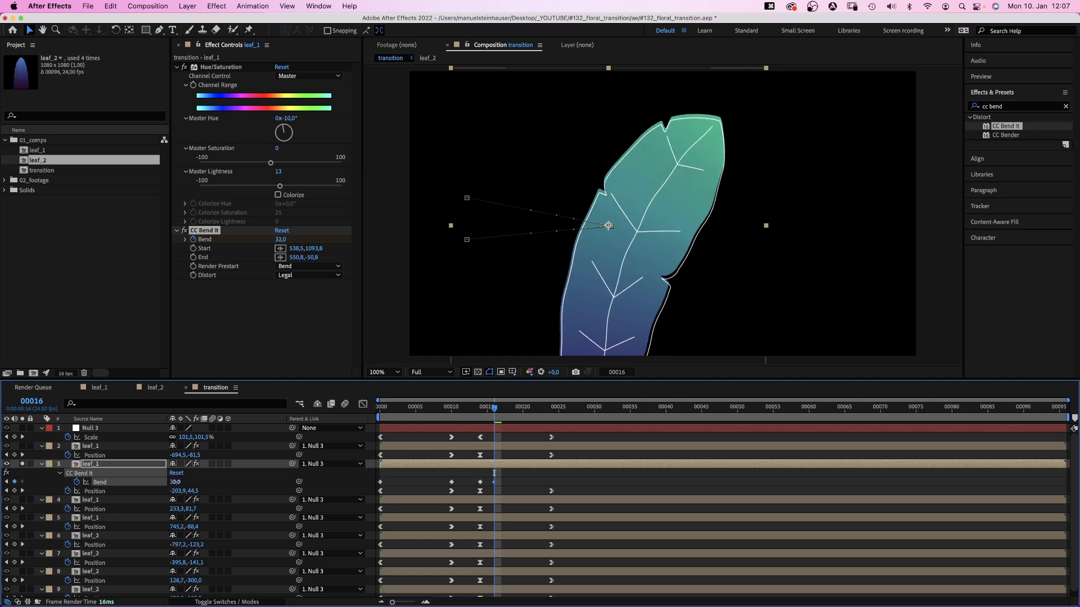
click(530, 406)
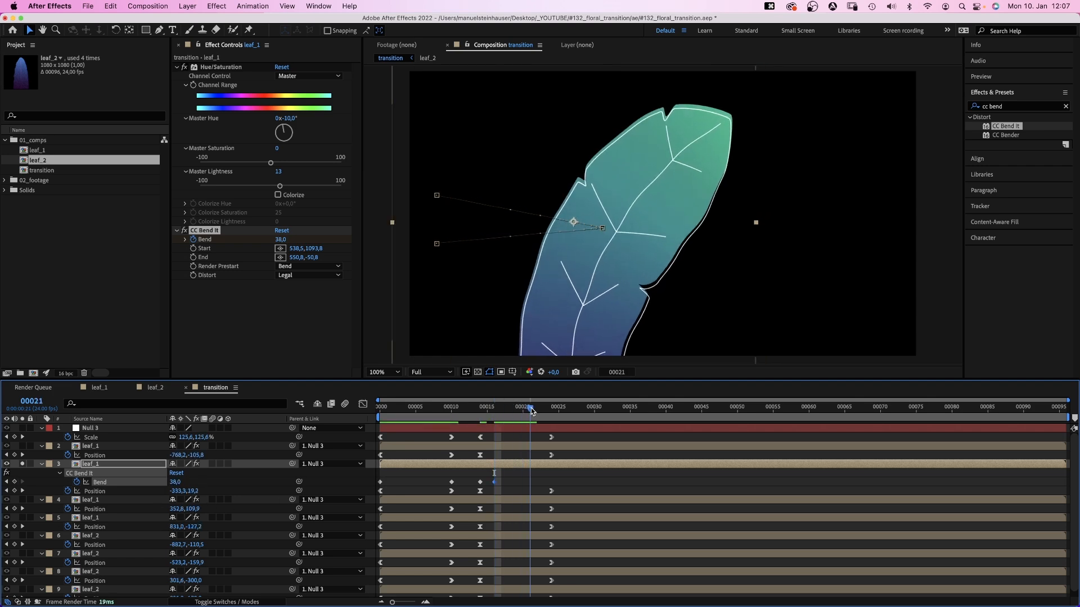
click(551, 406)
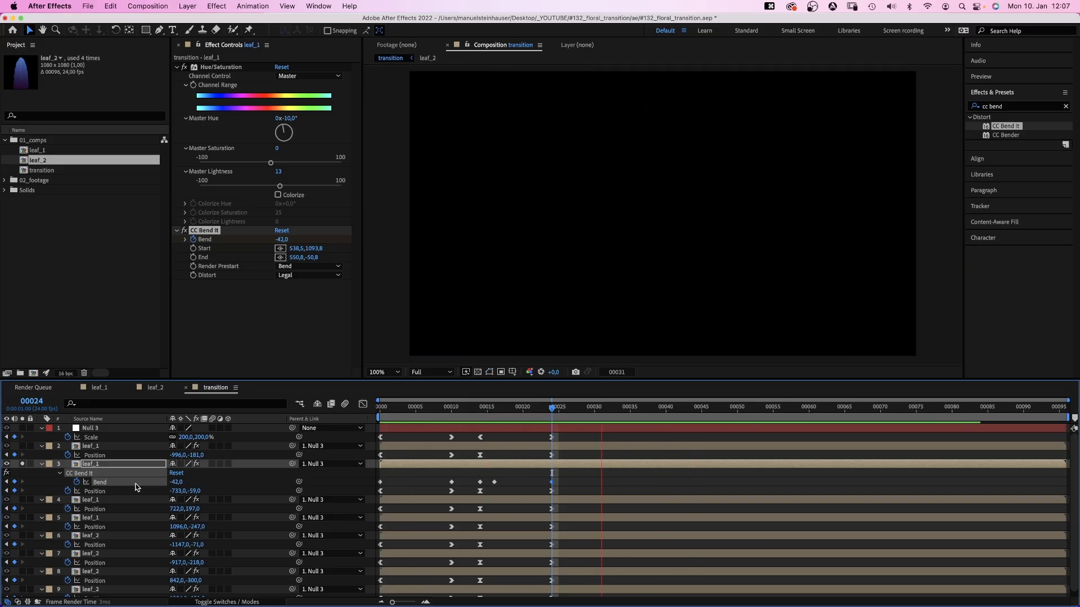
- Keyframe a second leaf's Bend at its start, mid-transition and slightly later
click(451, 406)
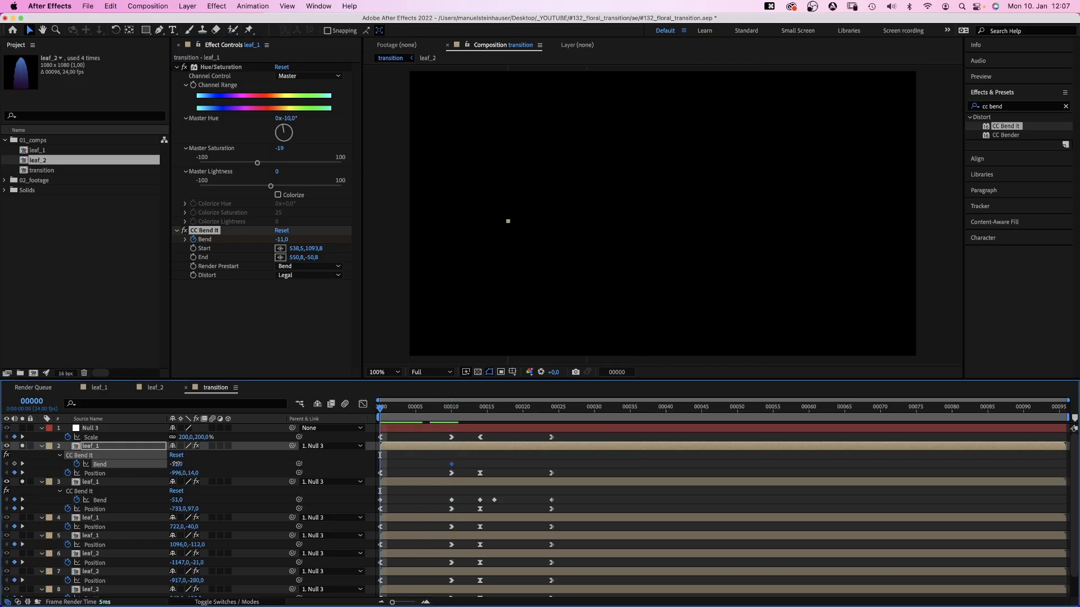
click(458, 406)
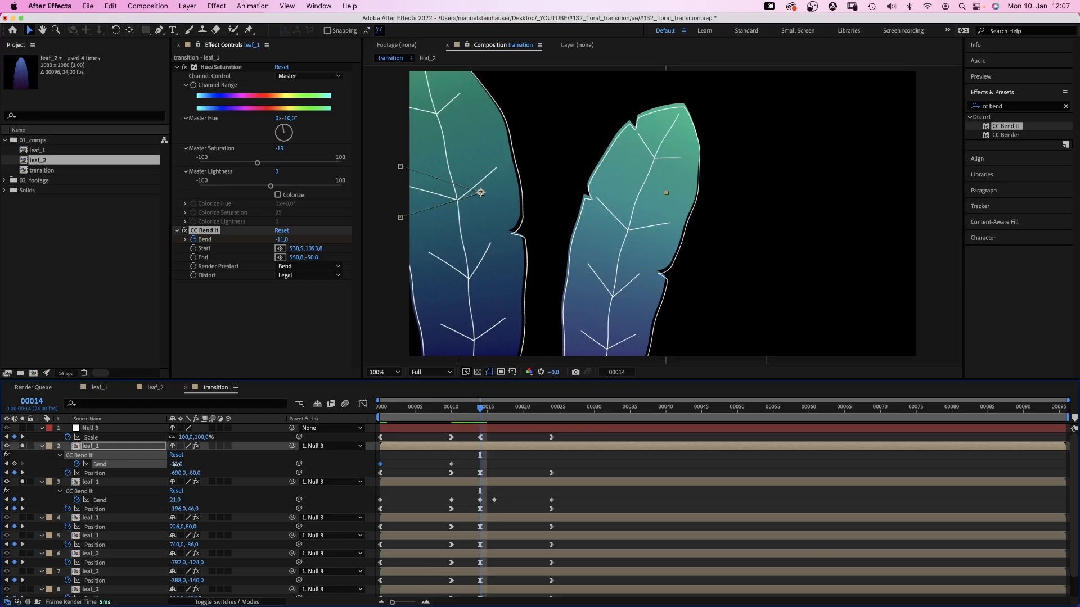
click(281, 238)
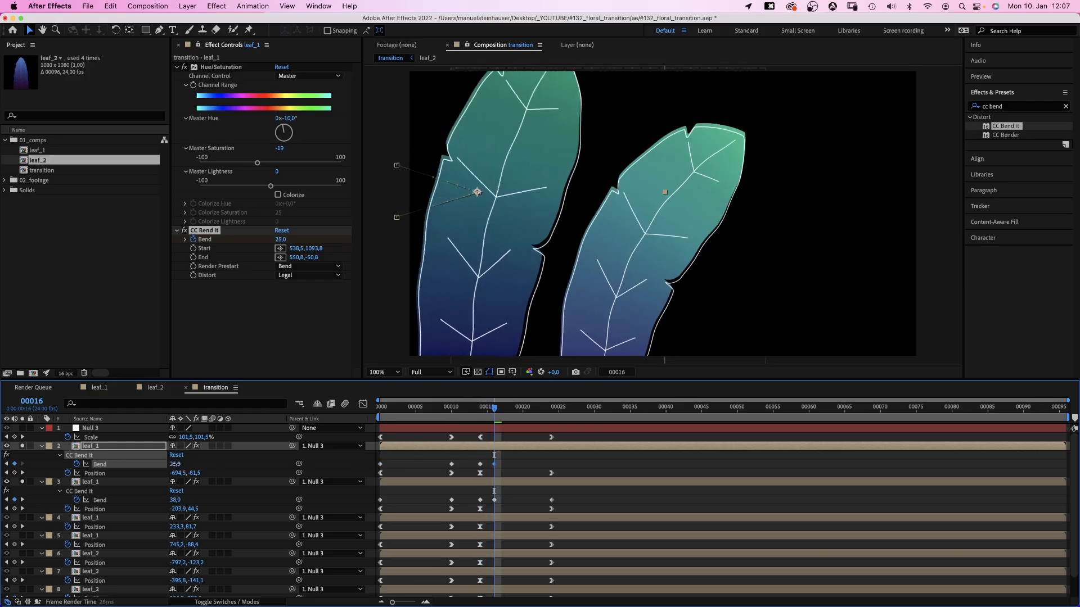
click(551, 406)
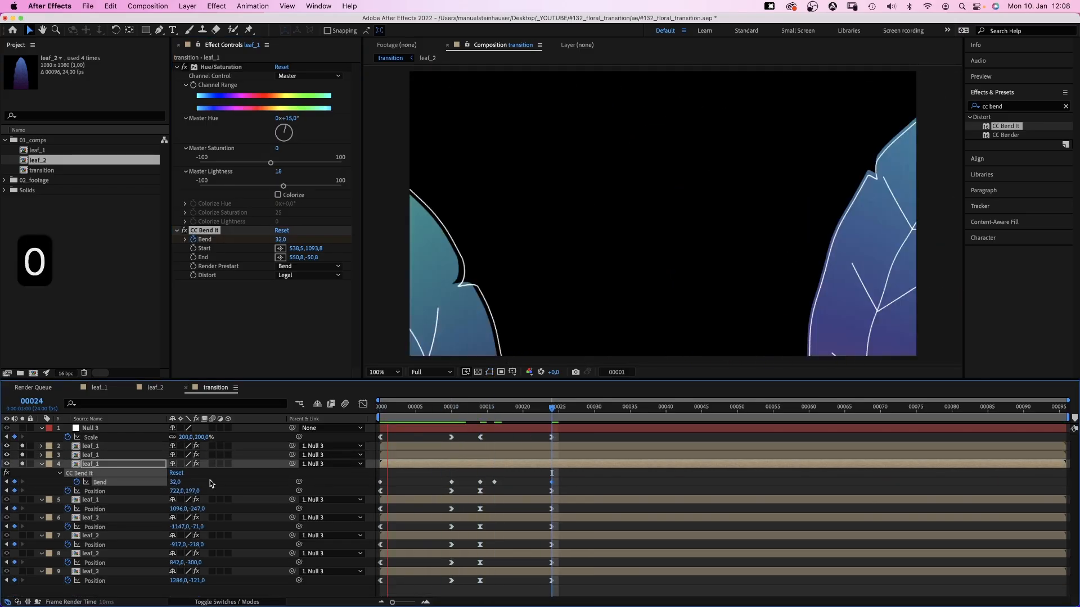
- Keyframe further leaf_1 and leaf_2 Bend values at frames 10 and 24 and retime one keyframe
click(480, 410)
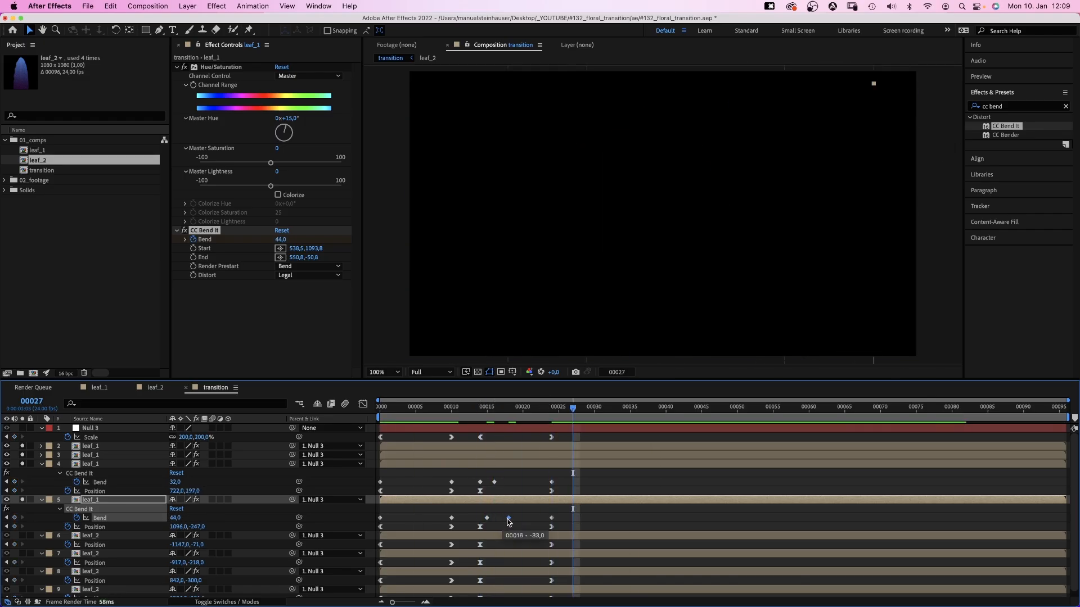
click(379, 406)
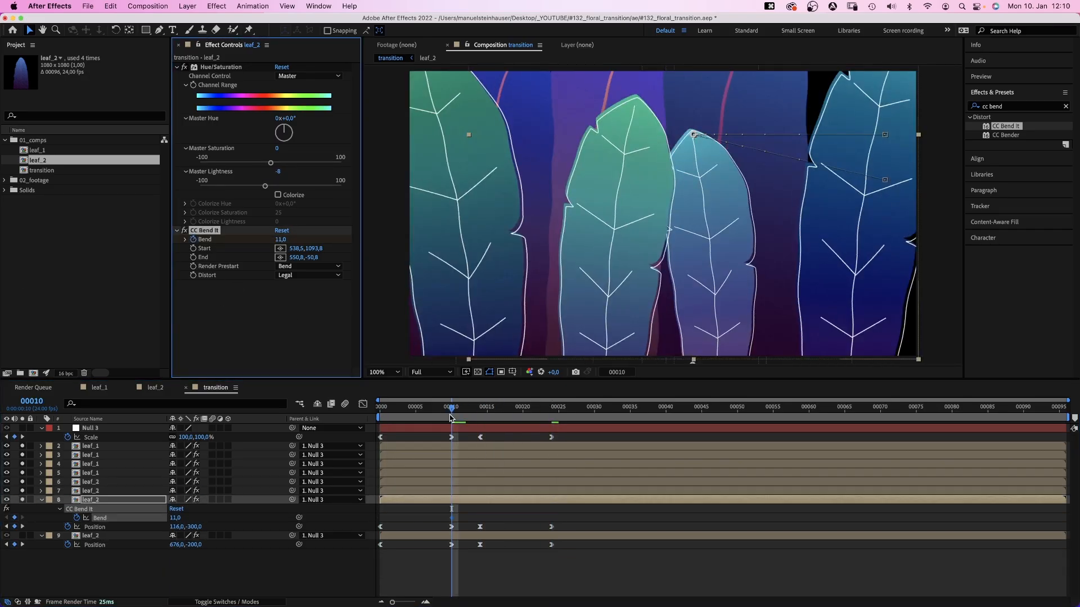
click(551, 406)
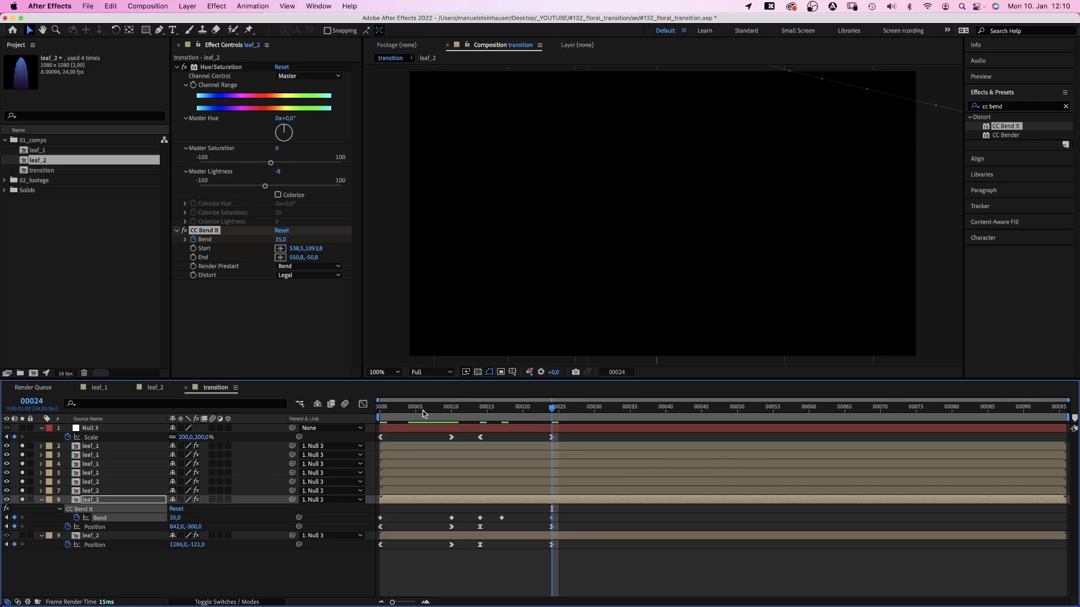
click(480, 406)
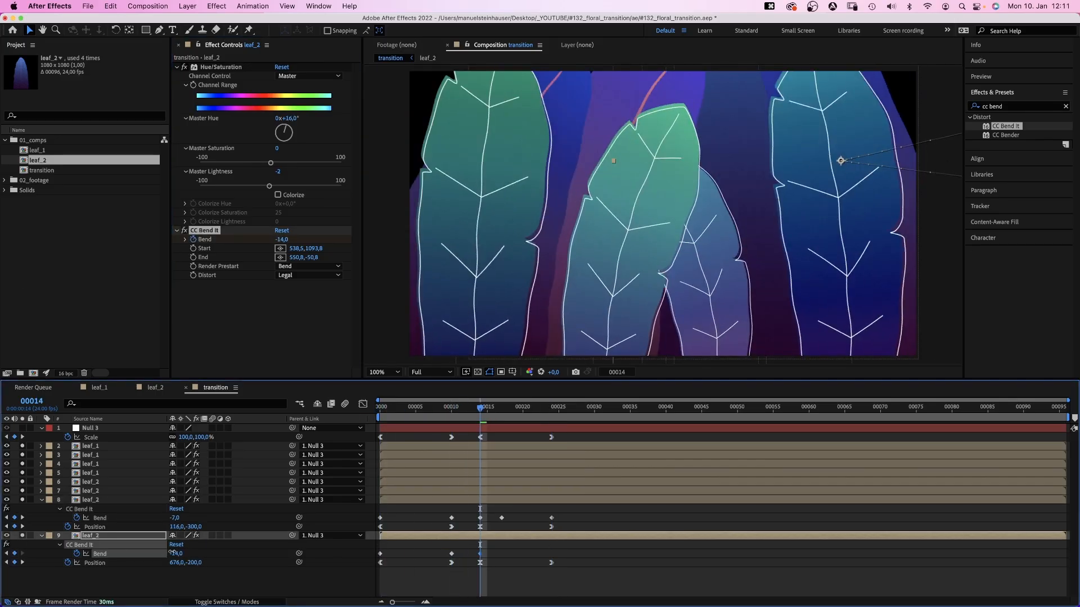